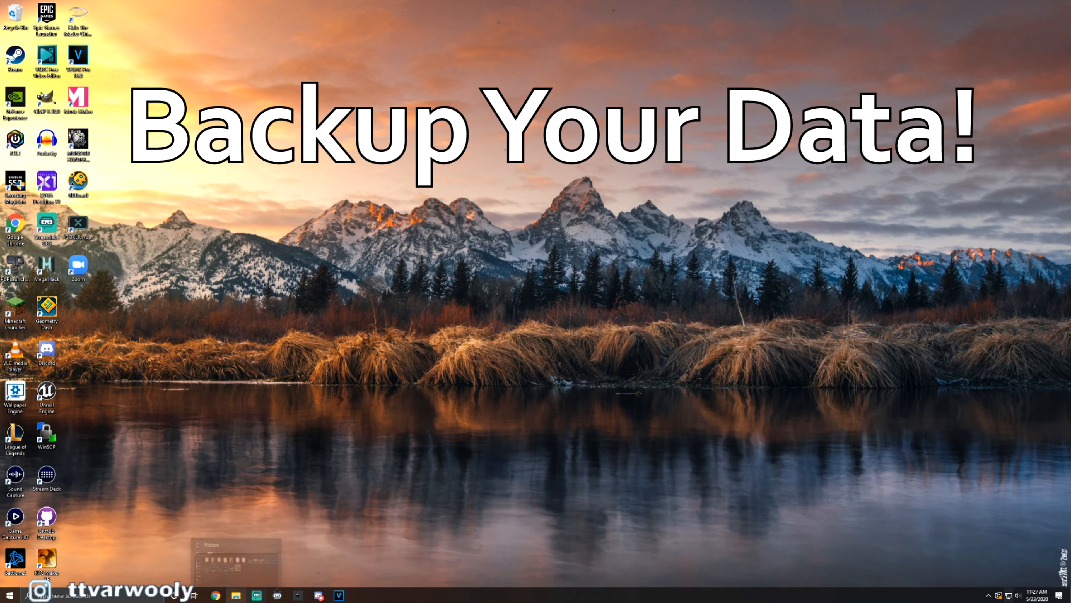
Start a new File Explorer window and go into Program Files (x86) on Local Disk C
{"action": "right_click", "coordinate": [236, 595]}
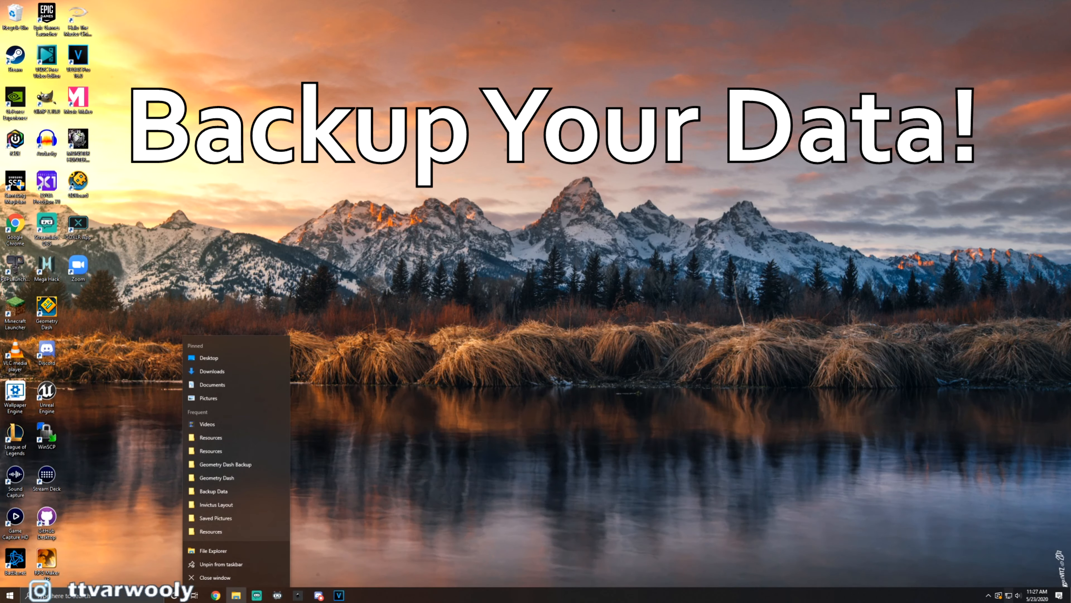
{"action": "left_click", "coordinate": [213, 550]}
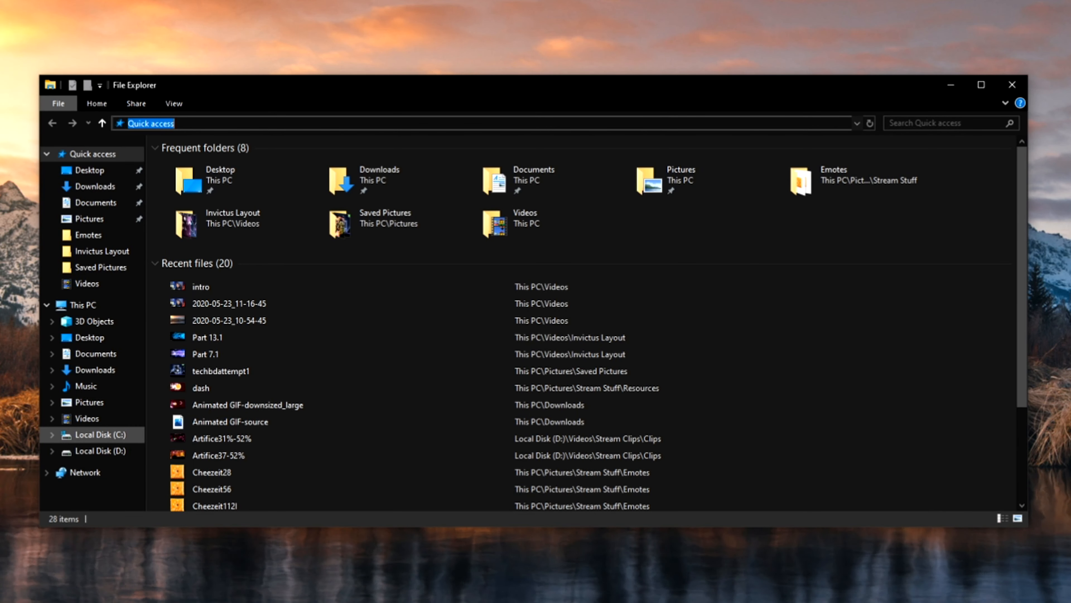
{"action": "left_click", "coordinate": [101, 434]}
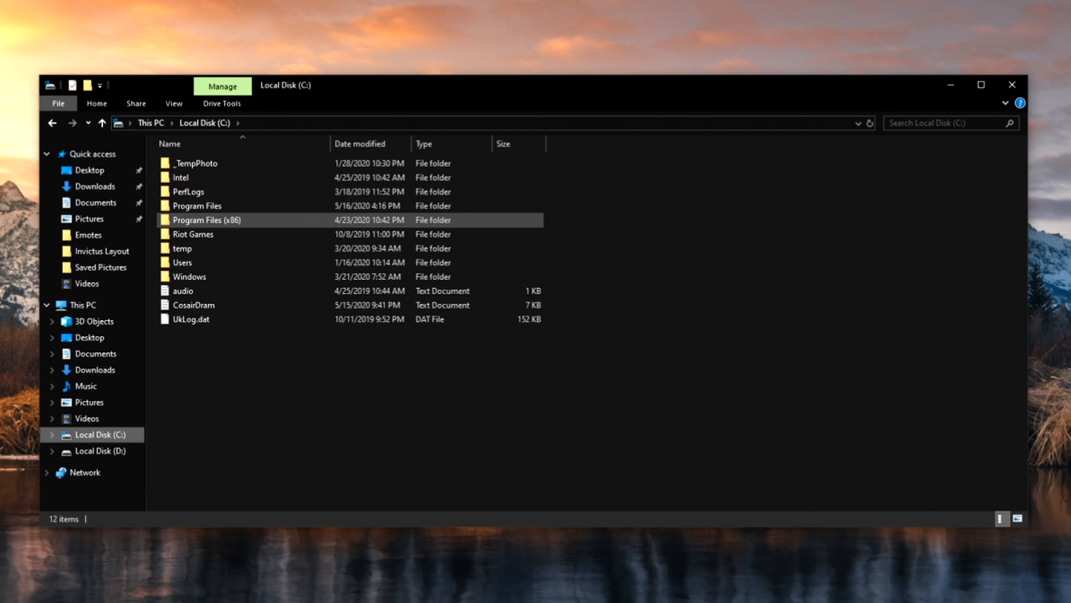
{"action": "double_click", "coordinate": [203, 219]}
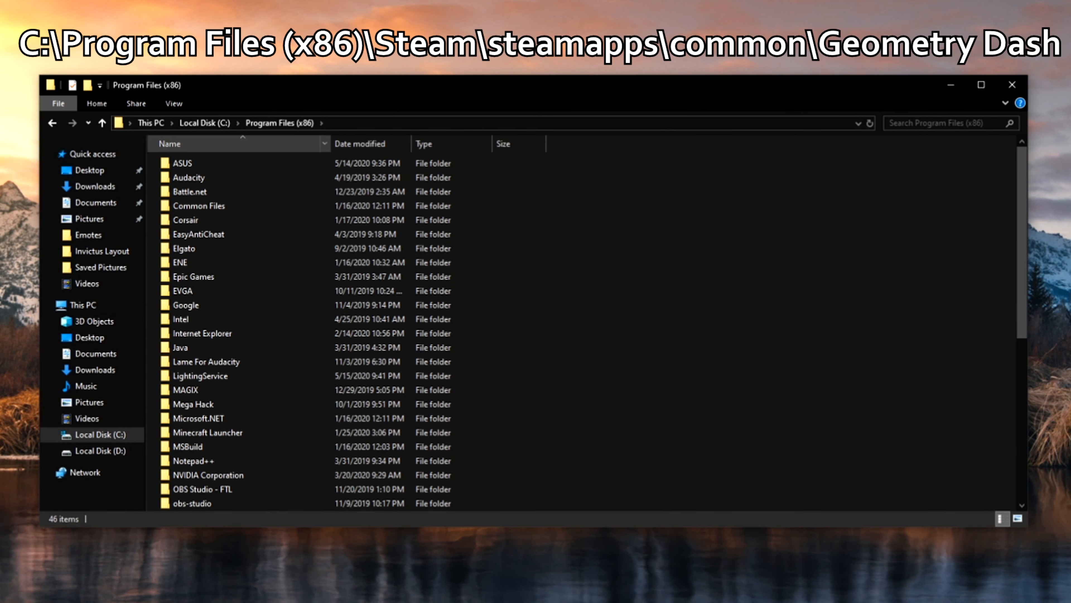
Continue through Steam > steamapps > common into the Geometry Dash install folder and select Resources
{"action": "left_click", "coordinate": [194, 404]}
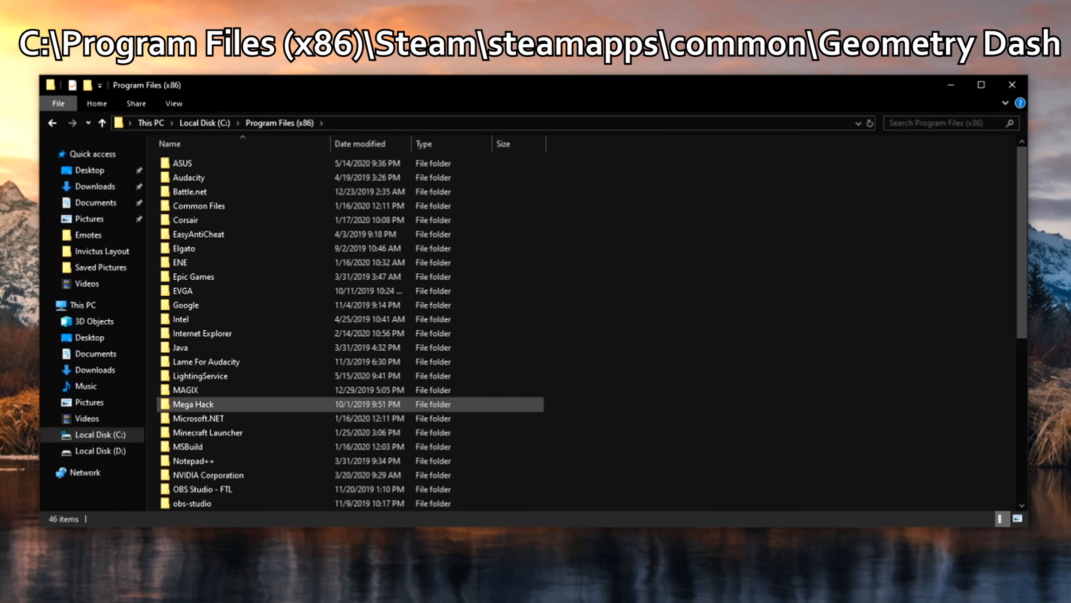
{"action": "double_click", "coordinate": [205, 404]}
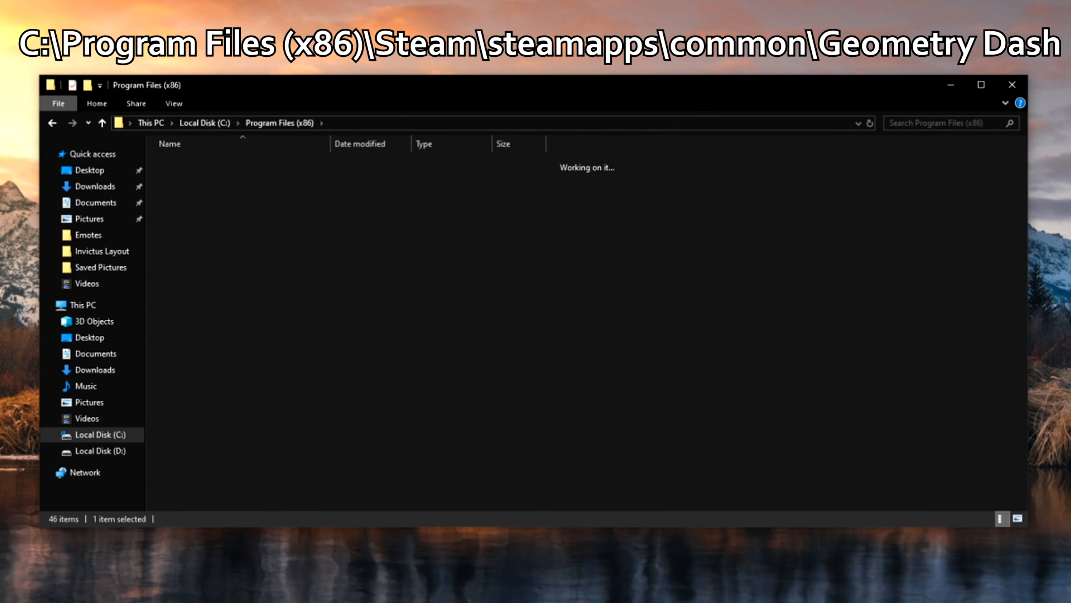
{"action": "double_click", "coordinate": [185, 431]}
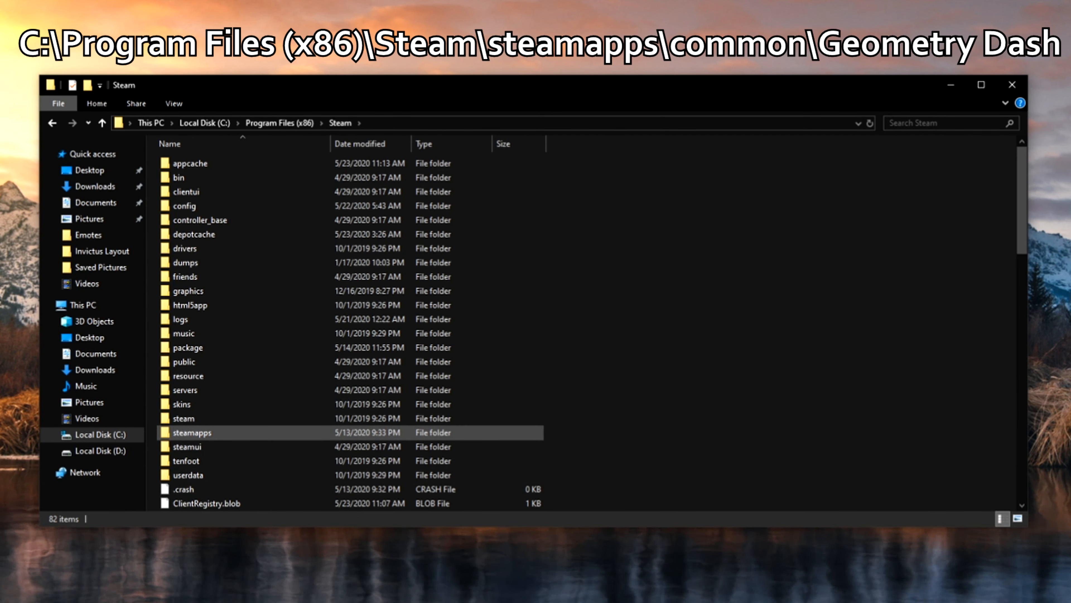
{"action": "double_click", "coordinate": [191, 432]}
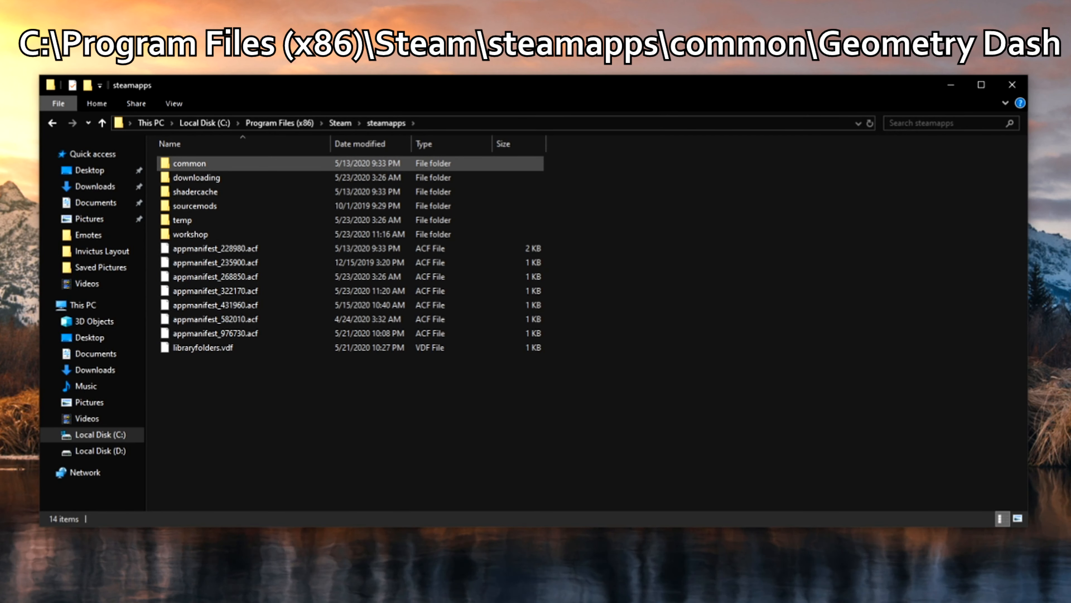
{"action": "double_click", "coordinate": [188, 163]}
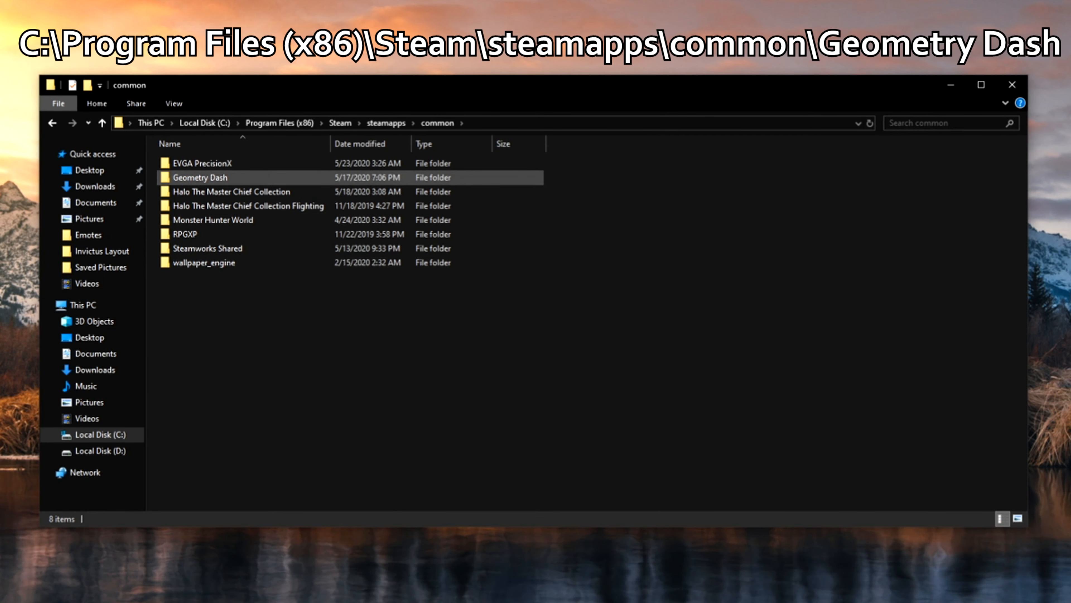
{"action": "double_click", "coordinate": [200, 177]}
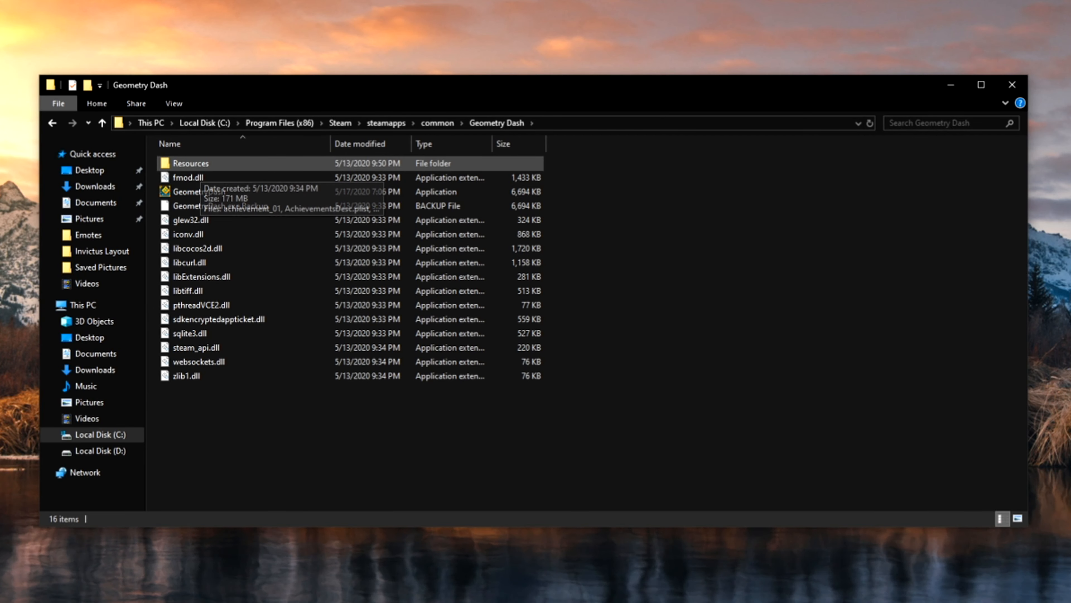
{"action": "left_click", "coordinate": [190, 163]}
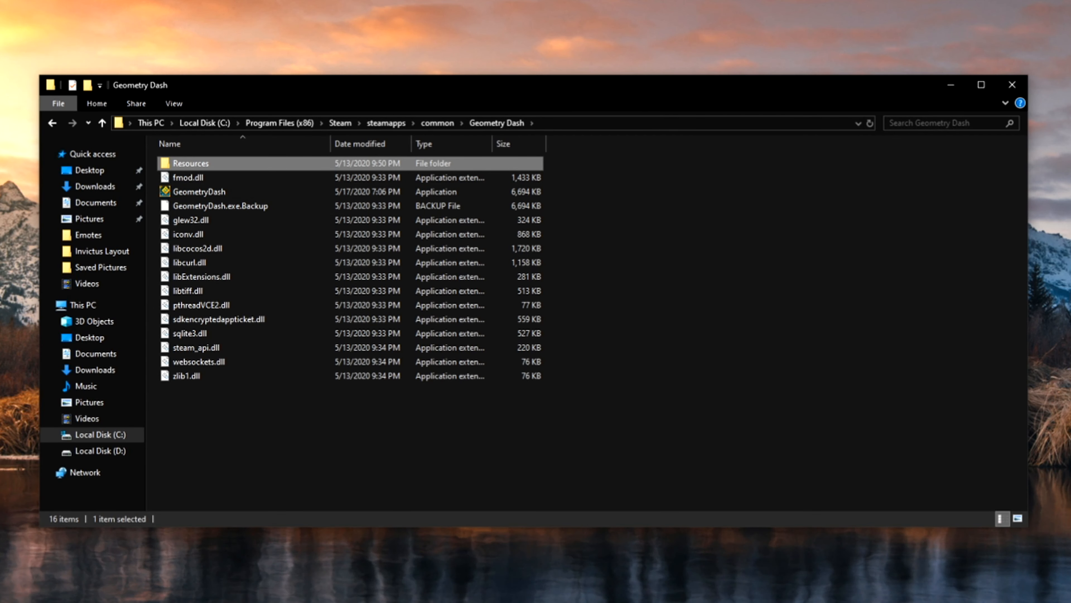
{"action": "double_click", "coordinate": [189, 162]}
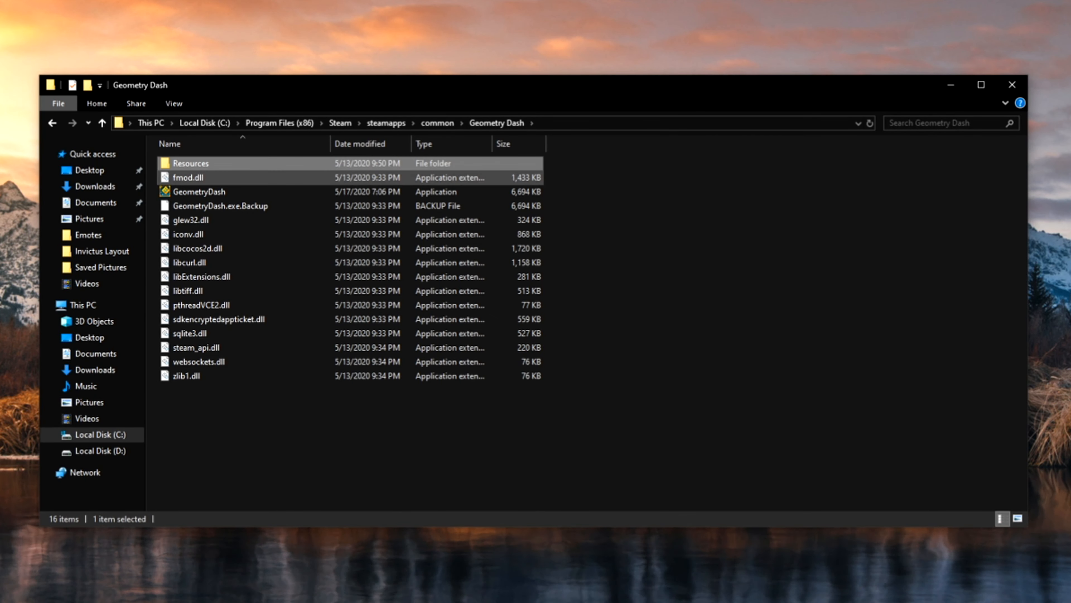
{"action": "mouse_move", "coordinate": [188, 177]}
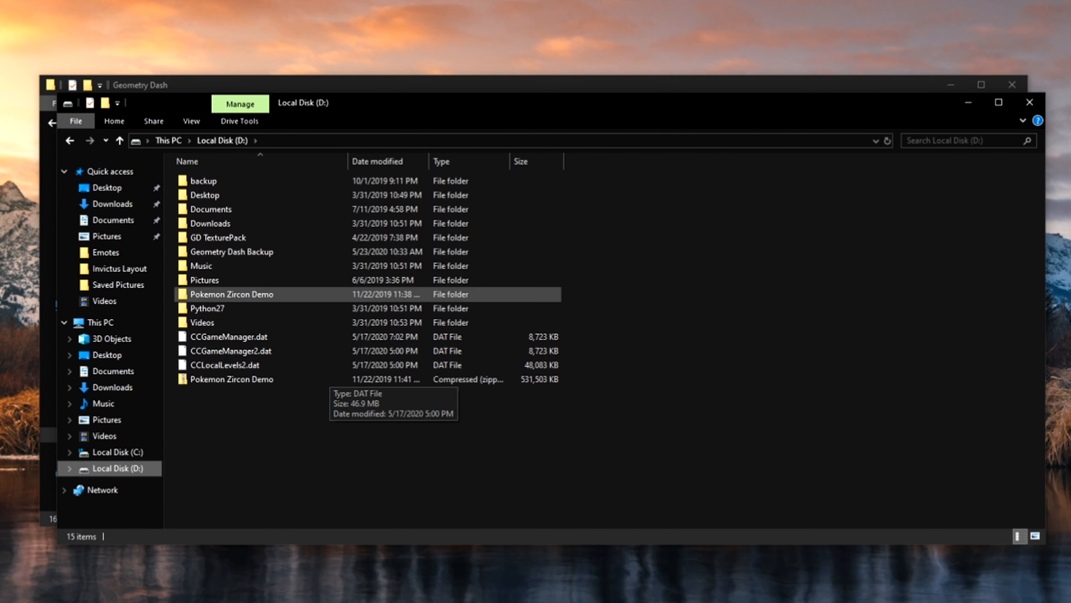
{"action": "left_click", "coordinate": [207, 308]}
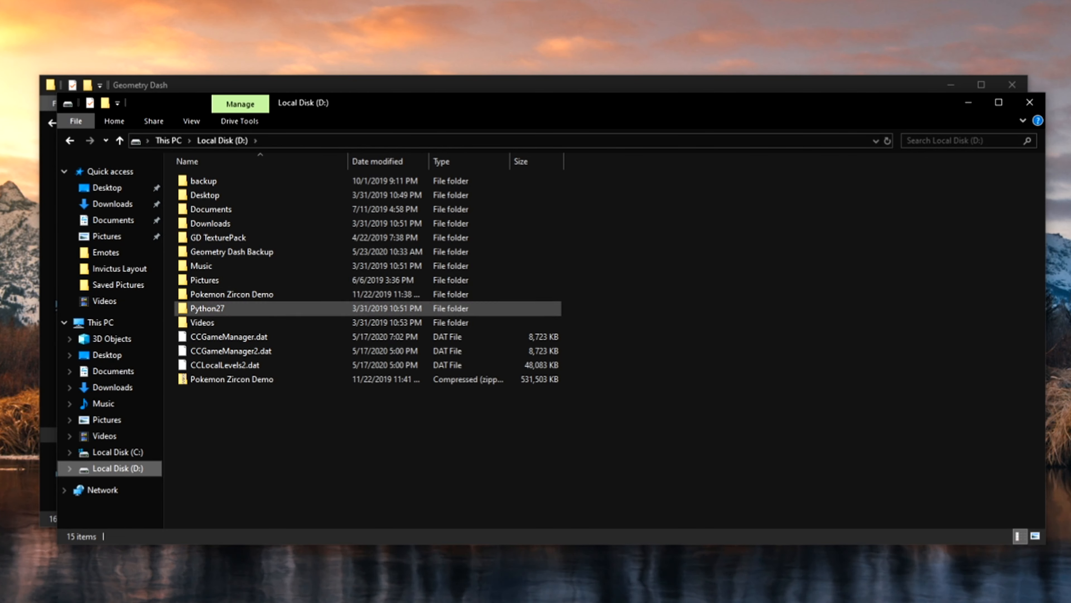
{"action": "mouse_move", "coordinate": [230, 252]}
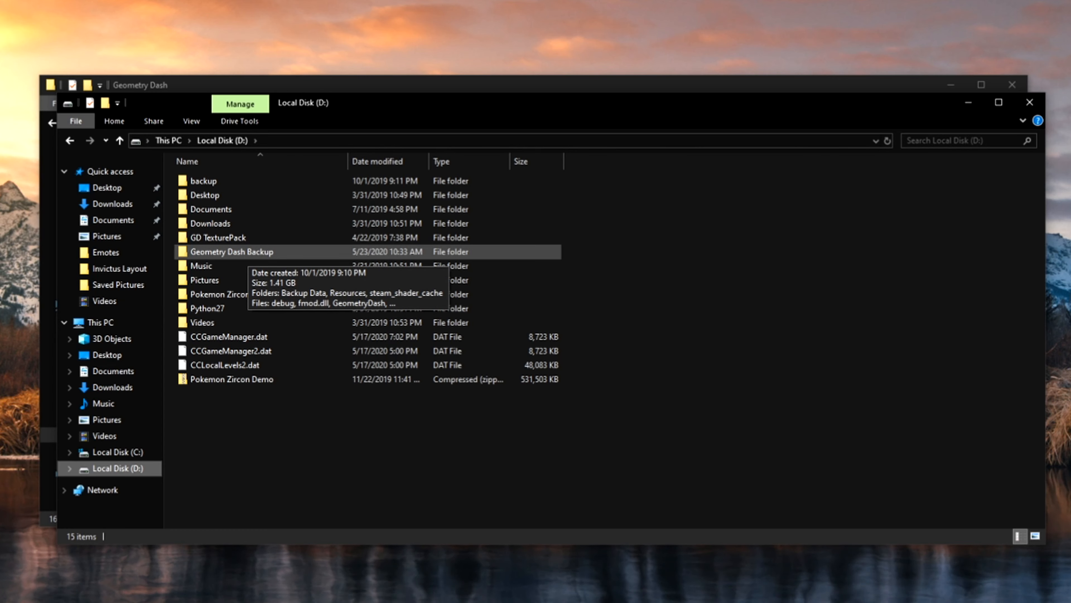
{"action": "double_click", "coordinate": [231, 252]}
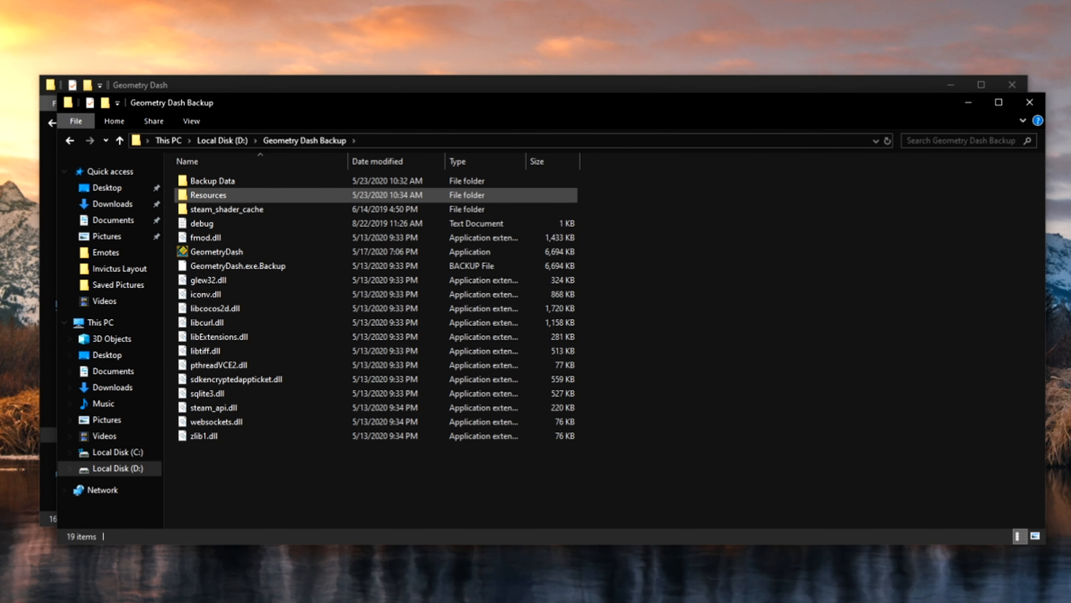
{"action": "left_click", "coordinate": [208, 195]}
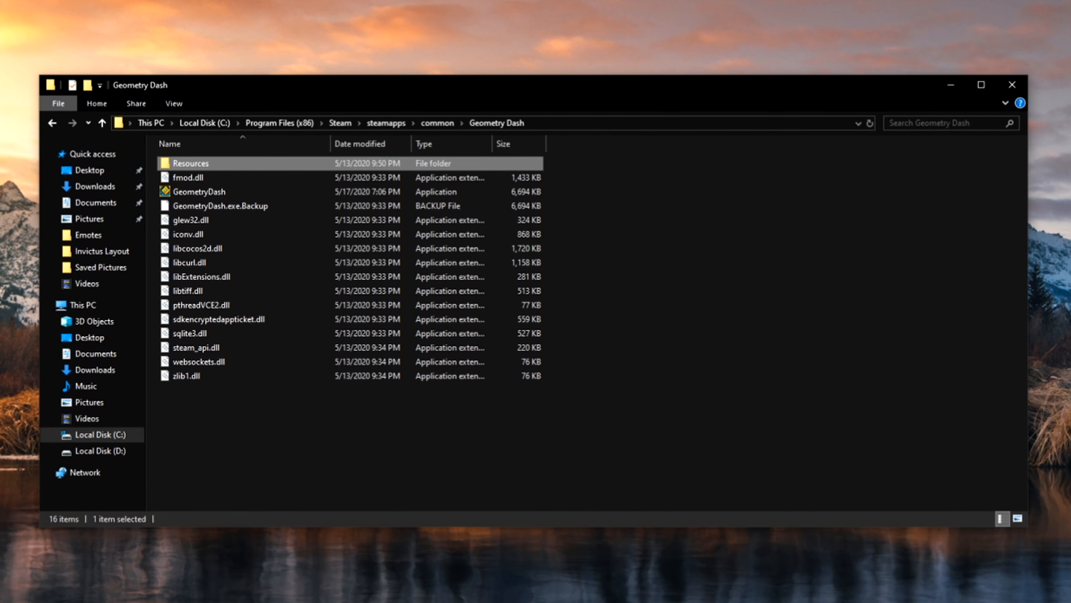
Jump to %appdata%, go up to AppData, then into Local > GeometryDash with its MP3 song files
{"action": "left_click", "coordinate": [478, 122]}
{"action": "type", "text": "%"}
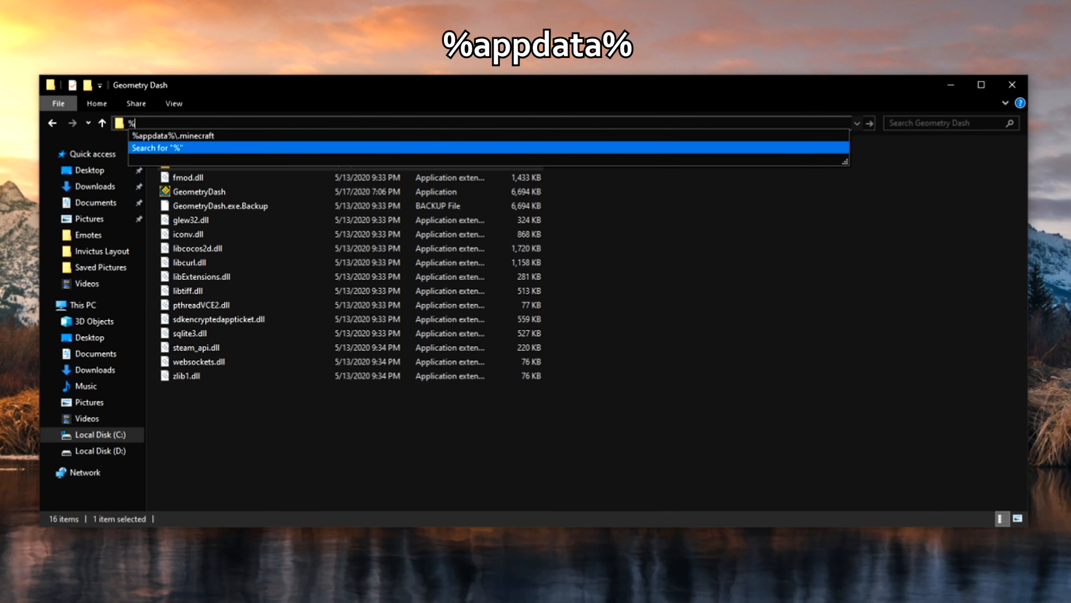
{"action": "type", "text": "appdat"}
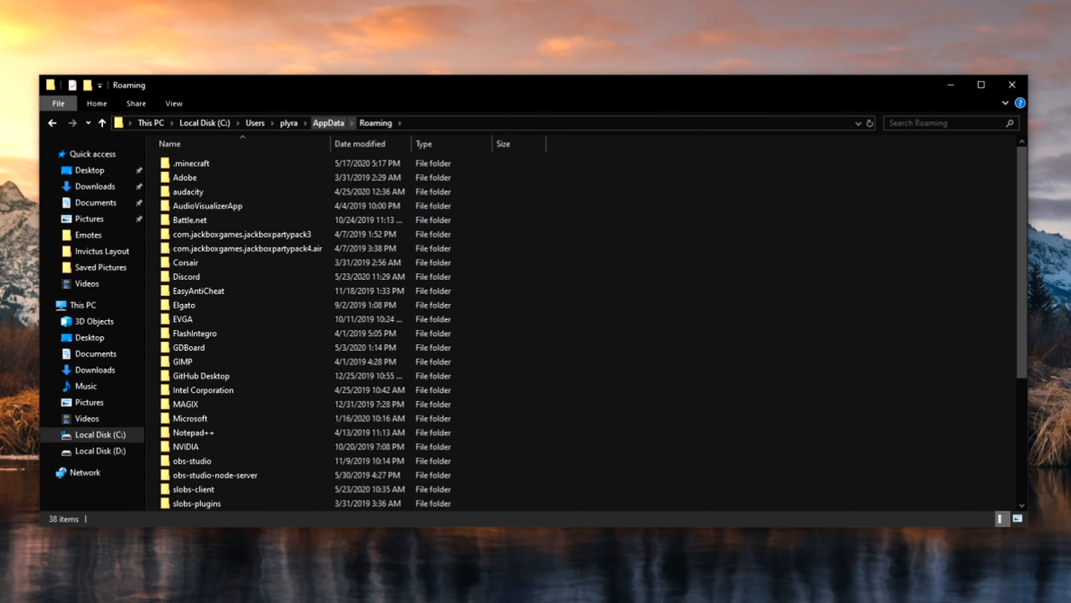
{"action": "left_click", "coordinate": [329, 122]}
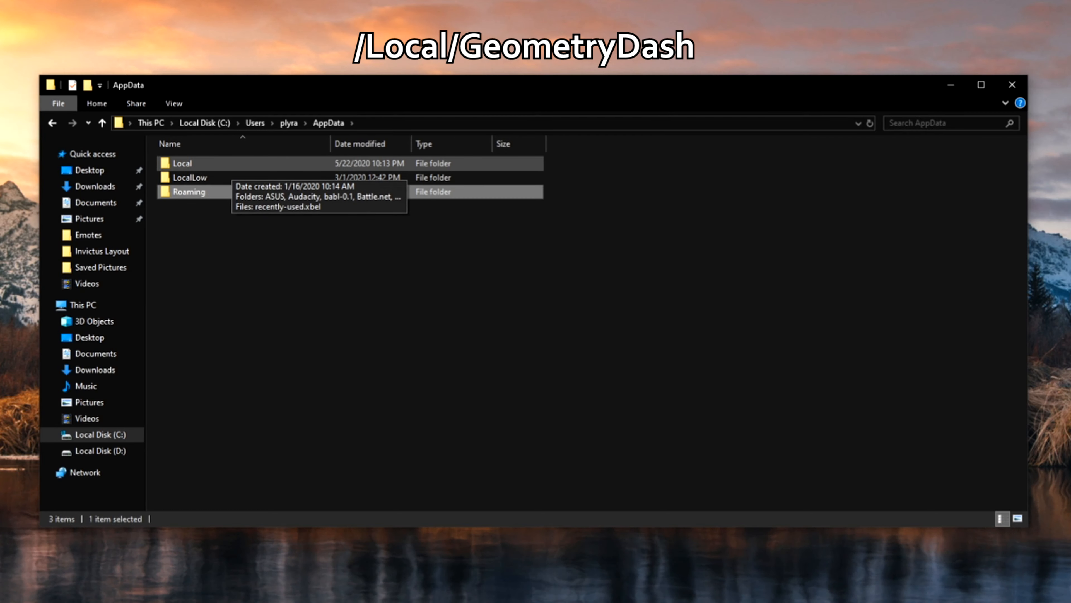
{"action": "double_click", "coordinate": [182, 162]}
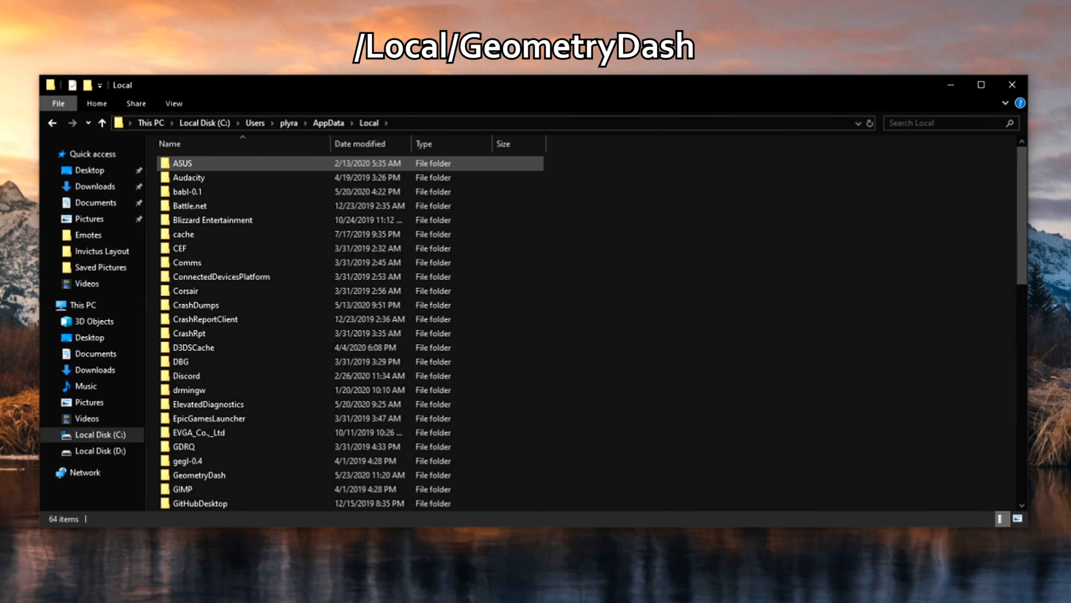
{"action": "left_click", "coordinate": [198, 474]}
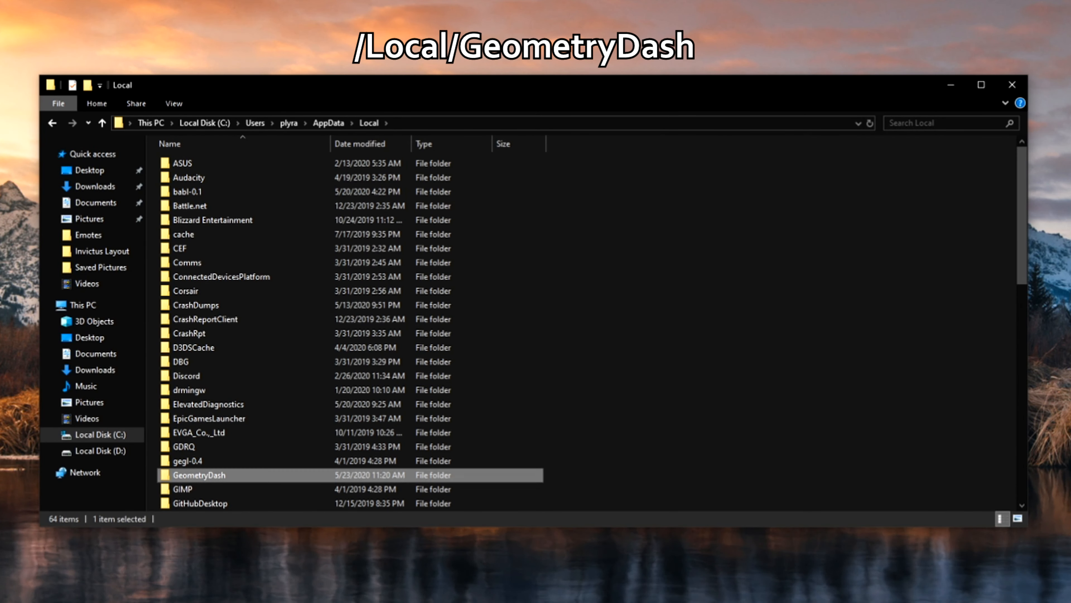
{"action": "double_click", "coordinate": [198, 475]}
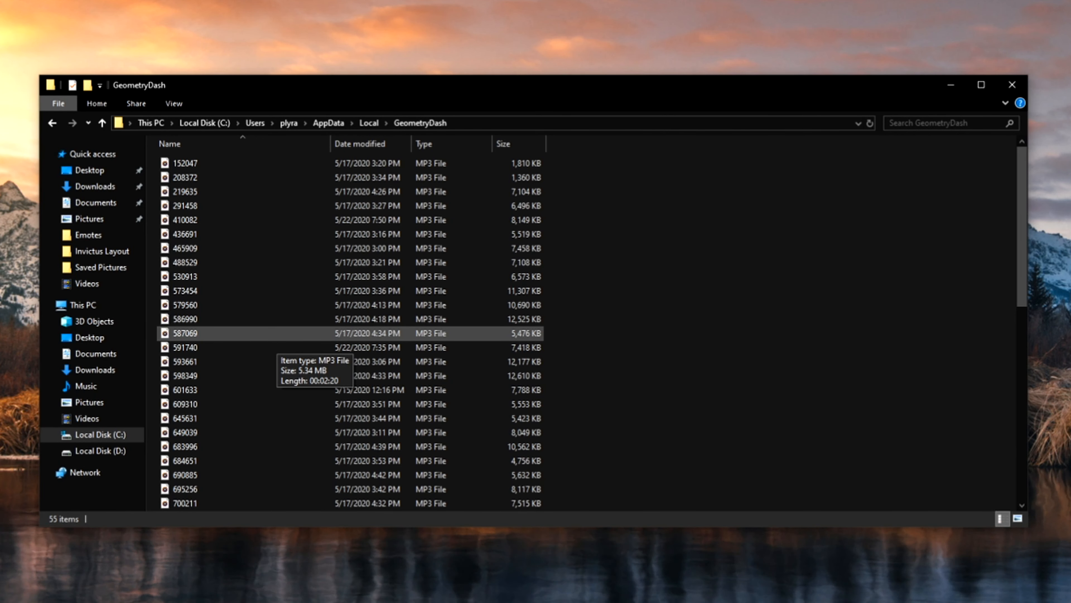
Locate and select the CCGameManager.dat and CCLocalLevels2.dat save files in the GeometryDash data folder
{"action": "scroll", "scroll_direction": "down", "scroll_amount": 3}
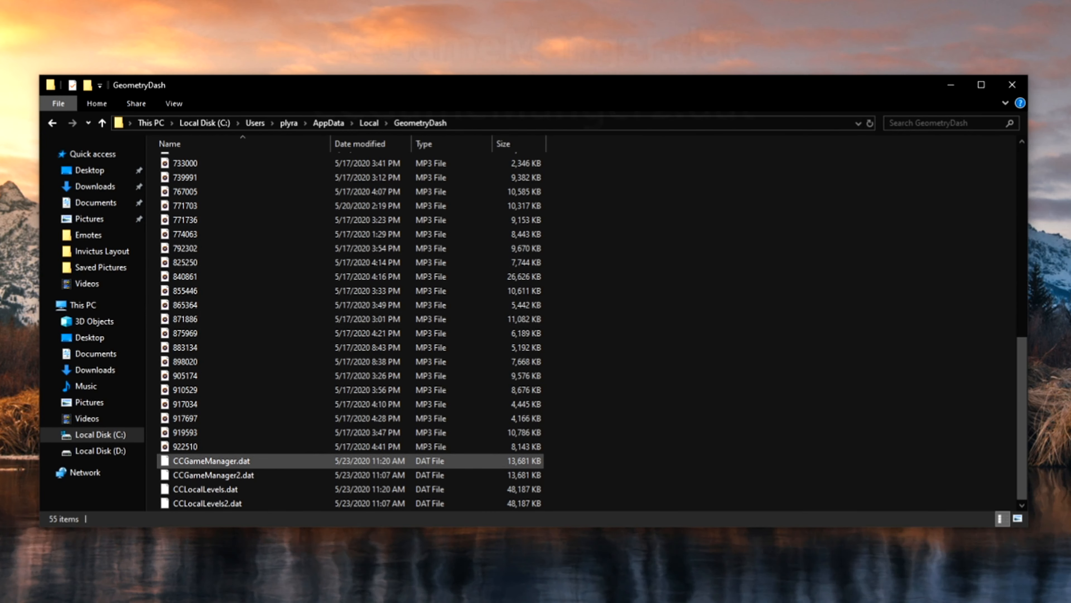
{"action": "mouse_move", "coordinate": [213, 460]}
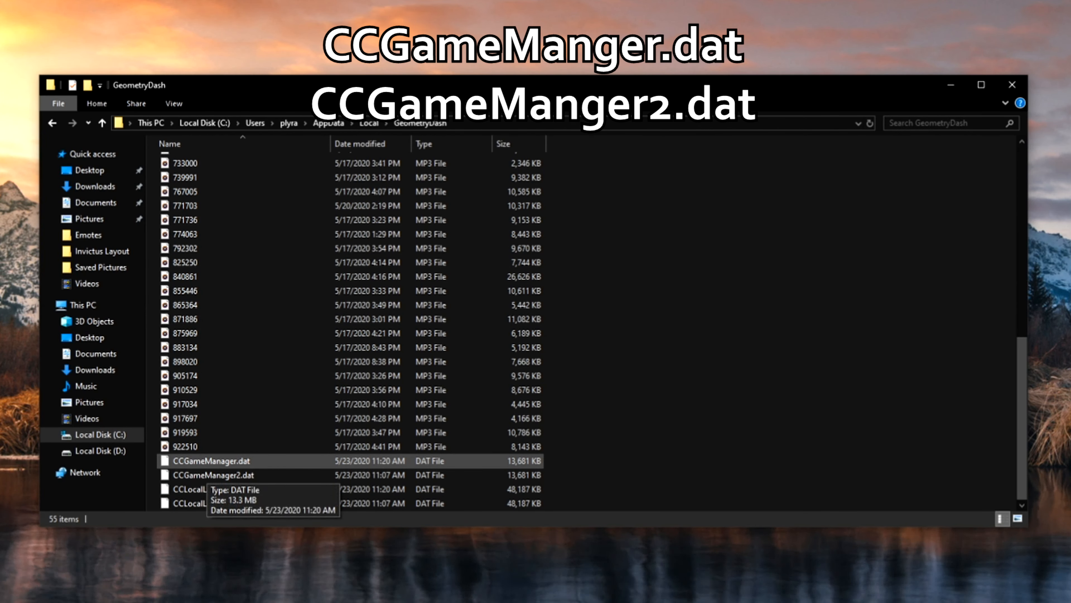
{"action": "left_click", "coordinate": [205, 489]}
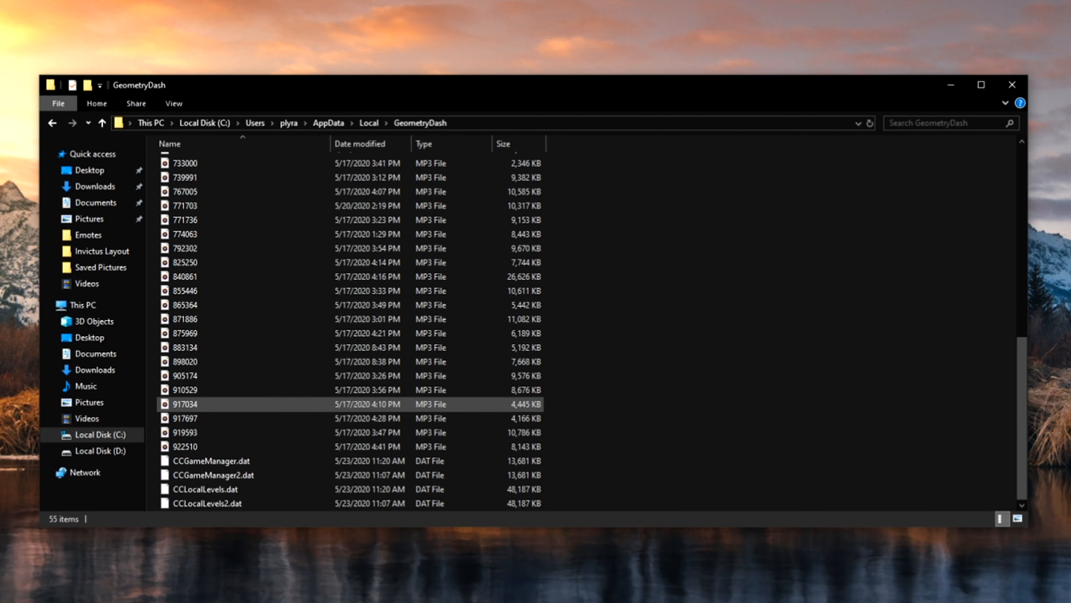
{"action": "left_click", "coordinate": [183, 375]}
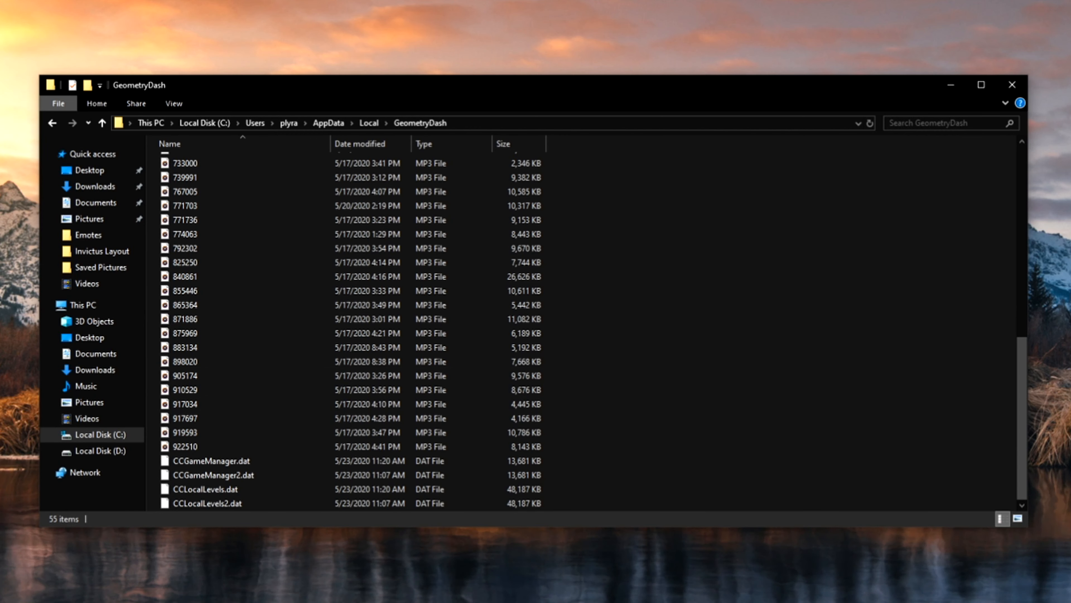
{"action": "left_click", "coordinate": [207, 503]}
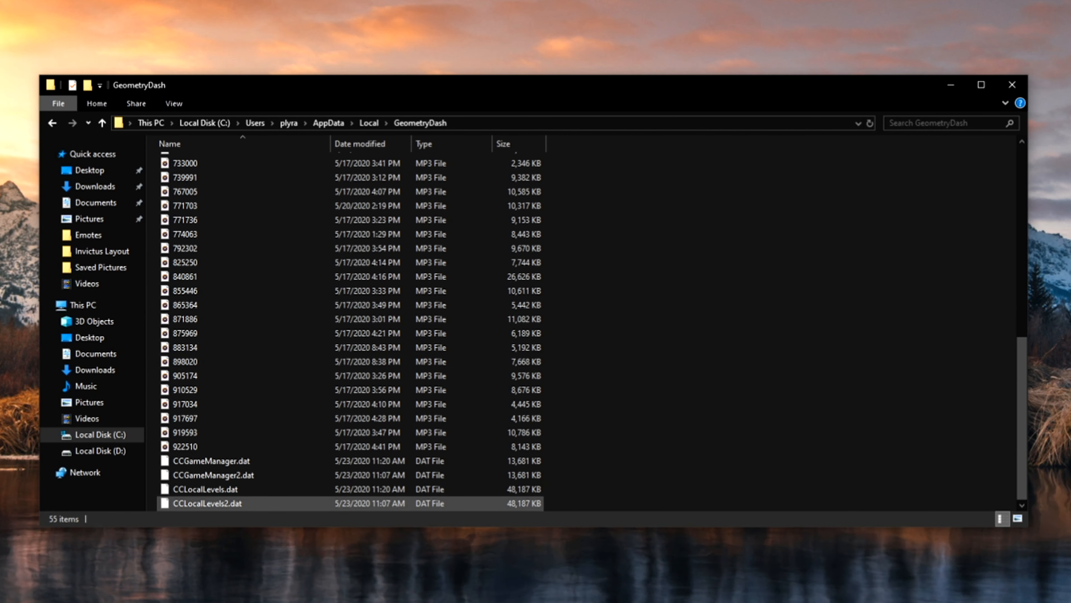
{"action": "mouse_move", "coordinate": [226, 503]}
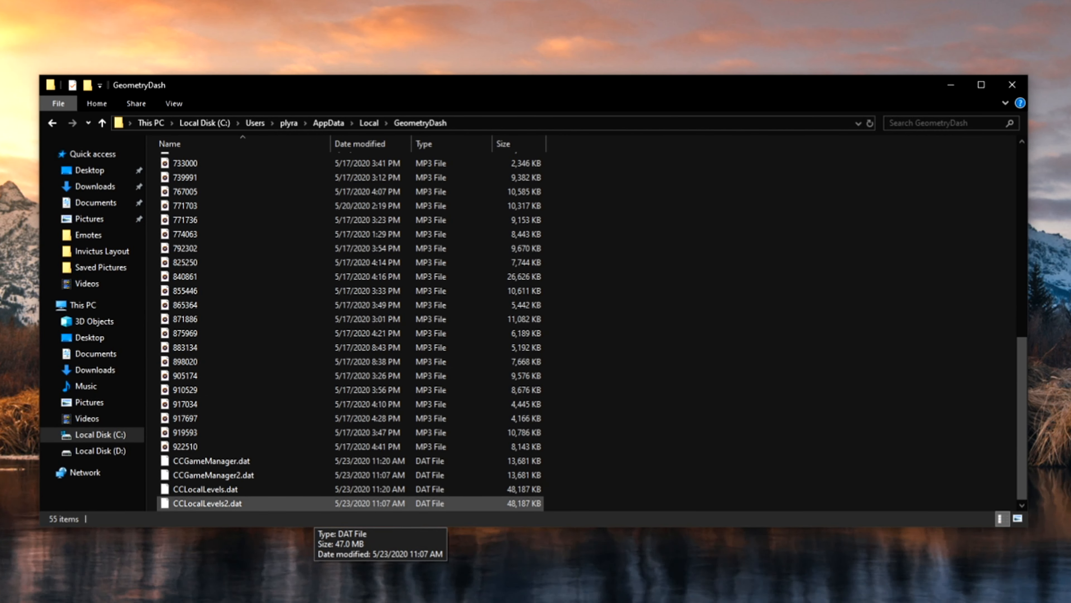
{"action": "mouse_move", "coordinate": [212, 459]}
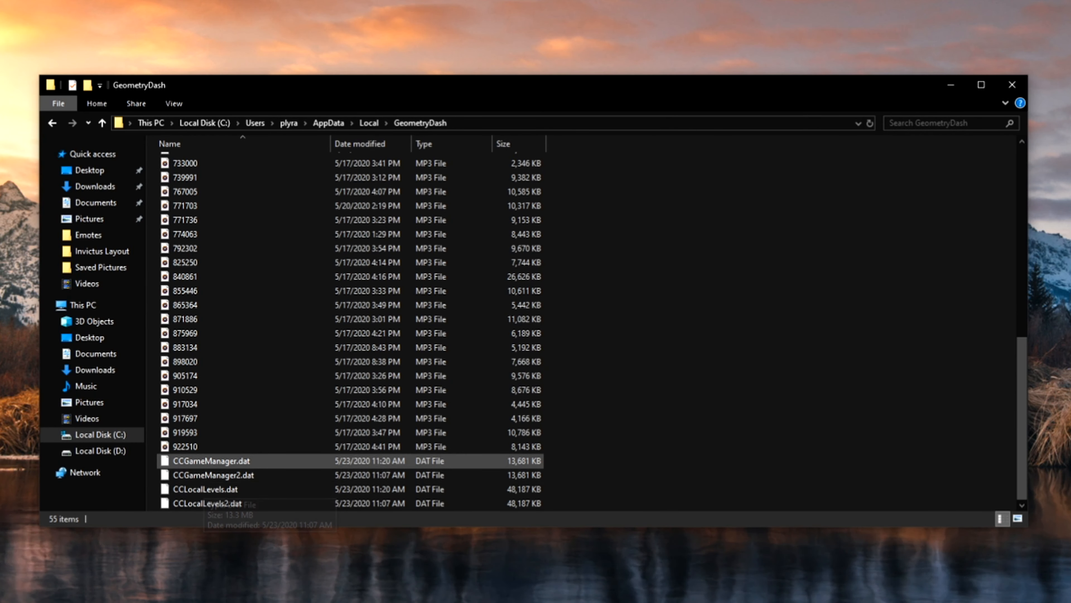
{"action": "mouse_move", "coordinate": [214, 474]}
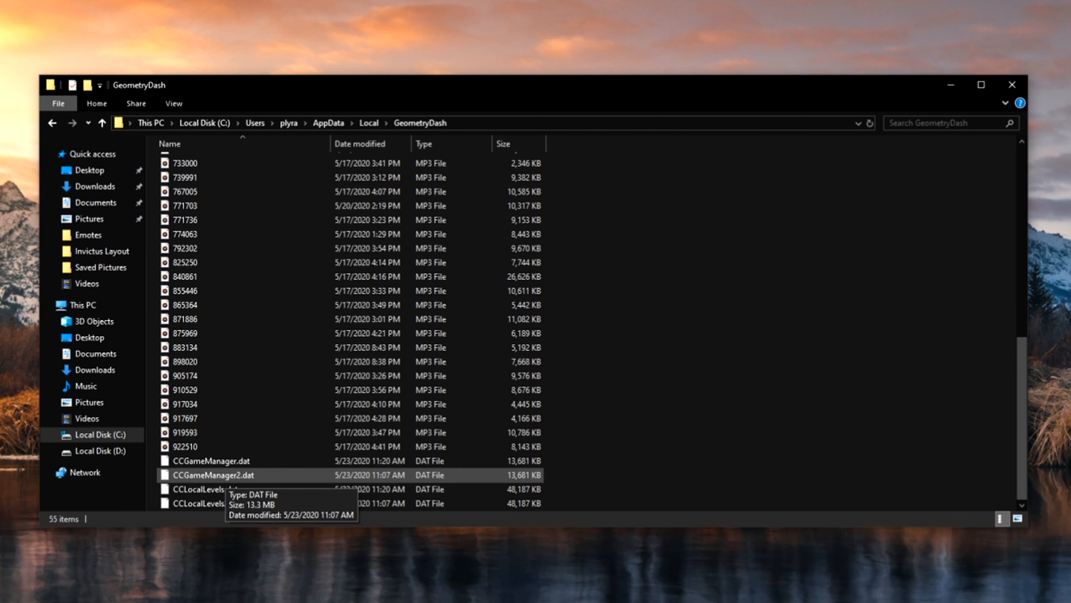
Check CCLocalLevels2, CCLocalLevels and CCGameManager2 .dat files, then switch to the Geometry Dash Backup window
{"action": "left_click", "coordinate": [212, 460]}
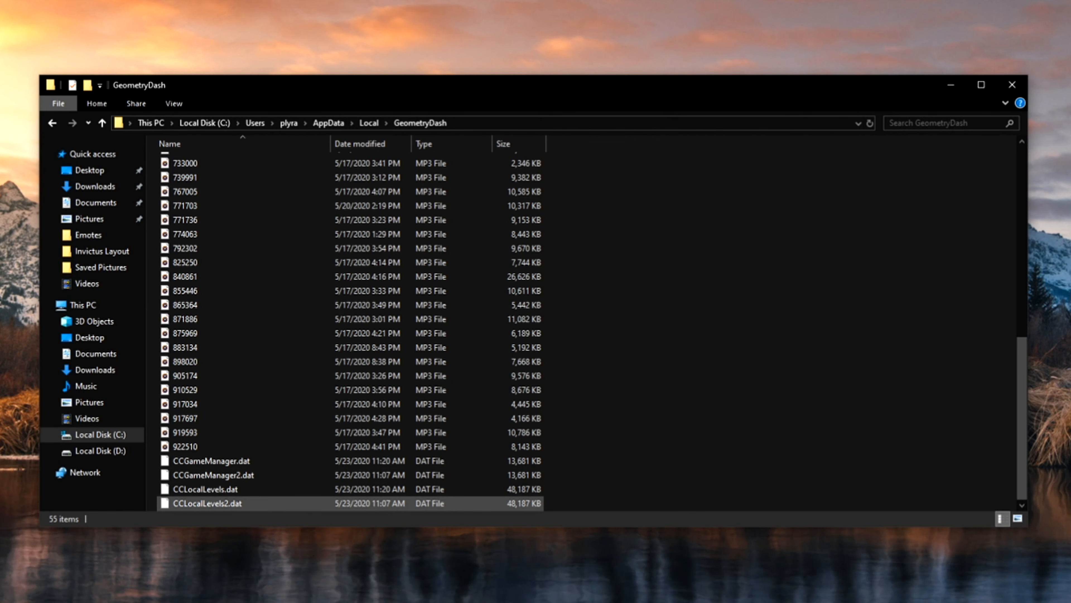
{"action": "left_click", "coordinate": [205, 488]}
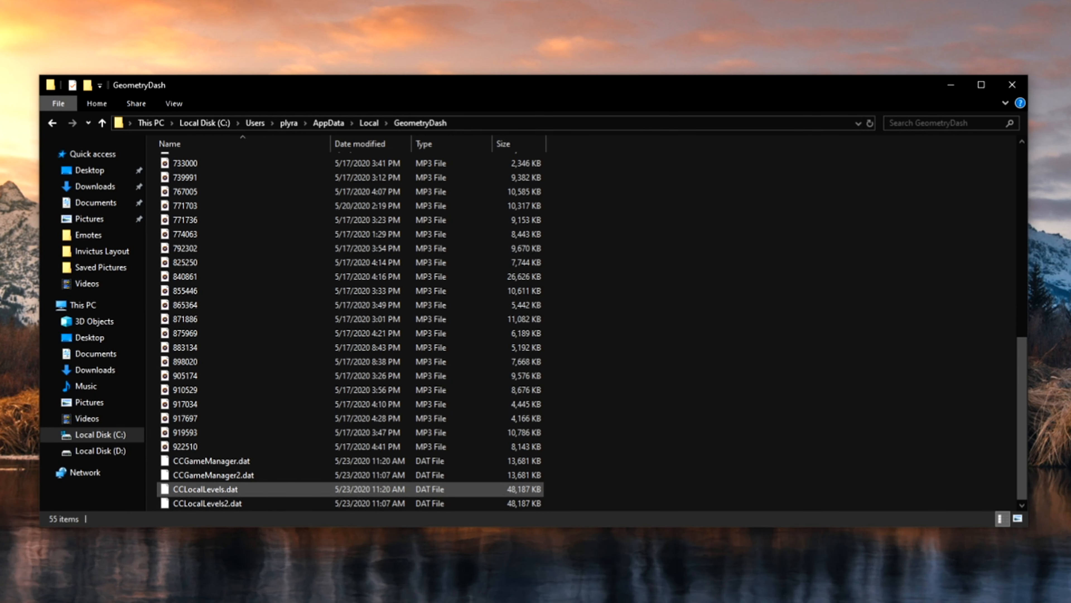
{"action": "left_click", "coordinate": [212, 475]}
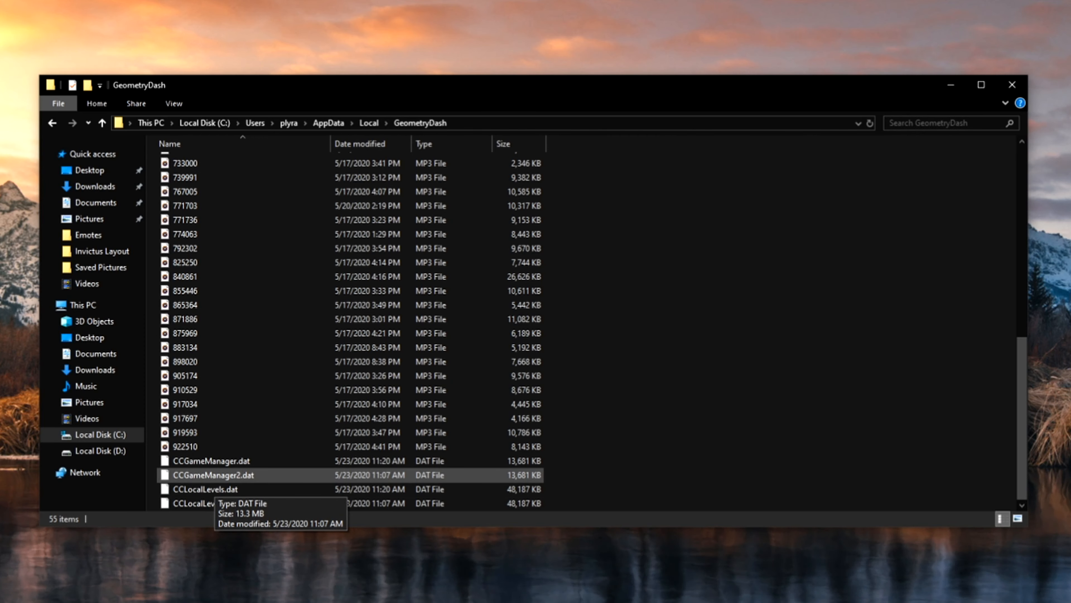
{"action": "key", "text": "ctrl+a"}
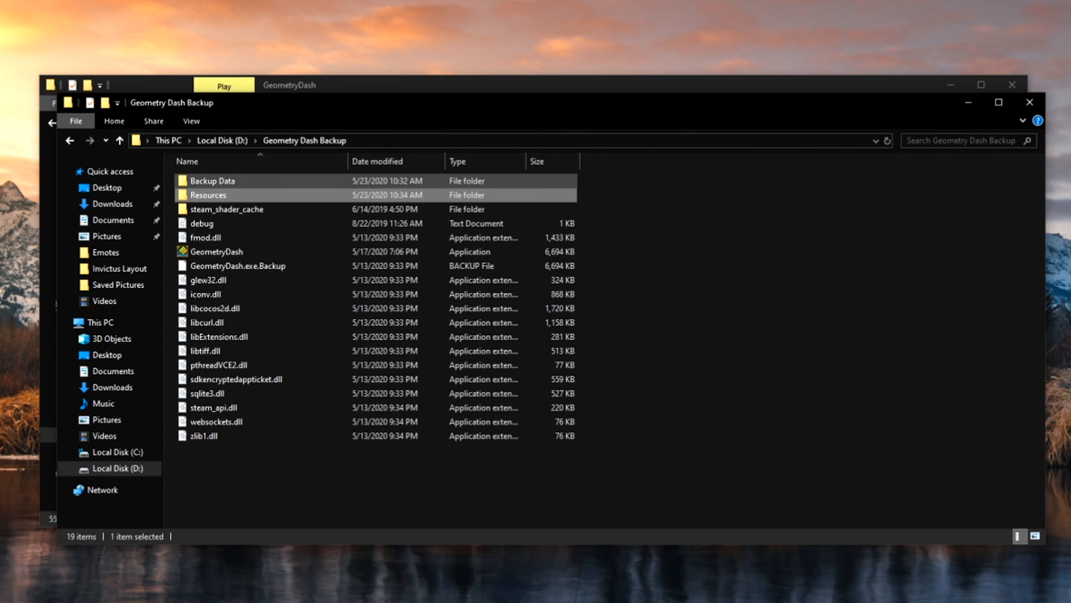
Open the Backup Data folder inside Geometry Dash Backup on drive D, listing backed-up Newgrounds songs
{"action": "double_click", "coordinate": [213, 180]}
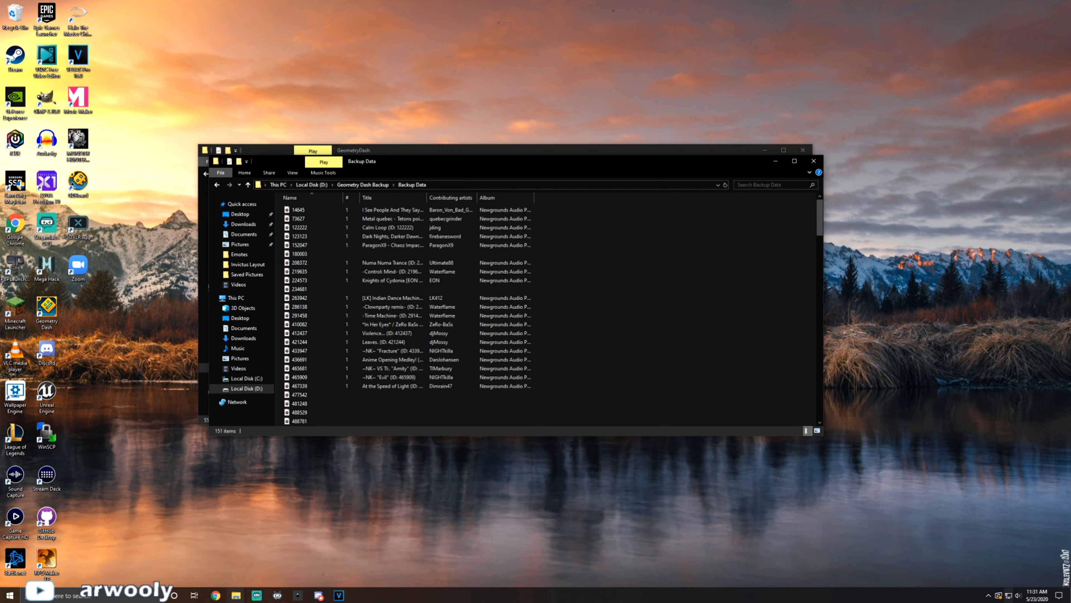
{"action": "mouse_move", "coordinate": [775, 161]}
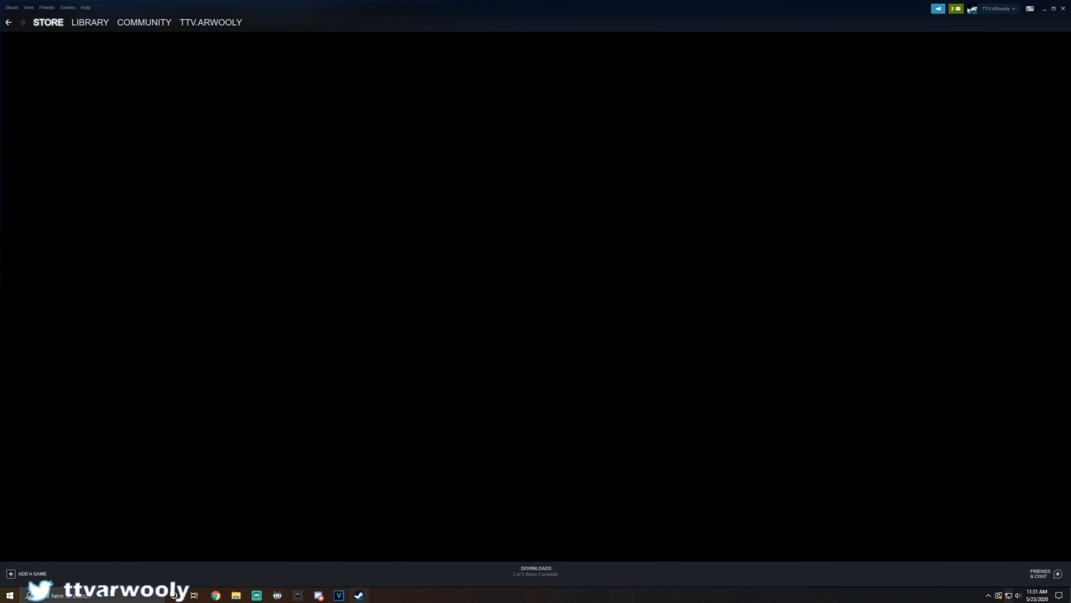
Go to the Steam library and bring up the right-click options for Geometry Dash
{"action": "left_click", "coordinate": [90, 21]}
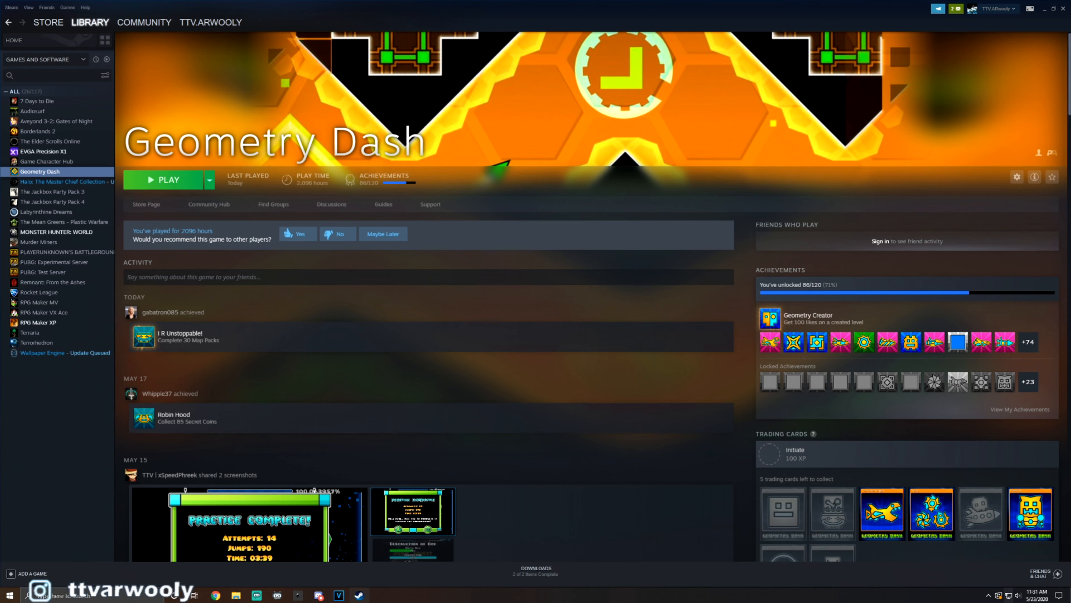
{"action": "right_click", "coordinate": [40, 171]}
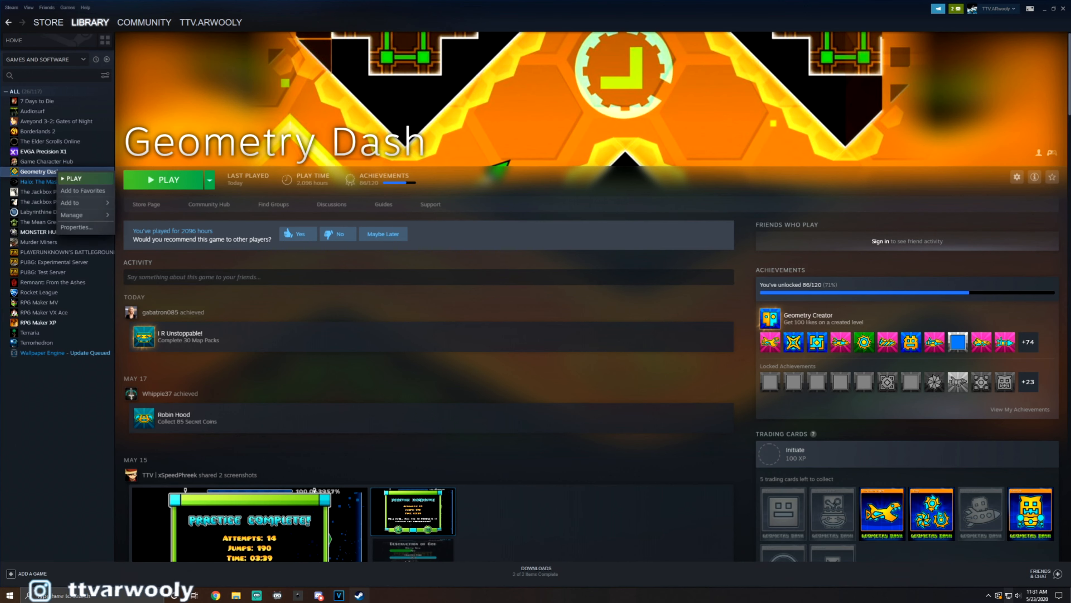
Open Geometry Dash's Steam properties and view its Local Files settings
{"action": "left_click", "coordinate": [77, 227]}
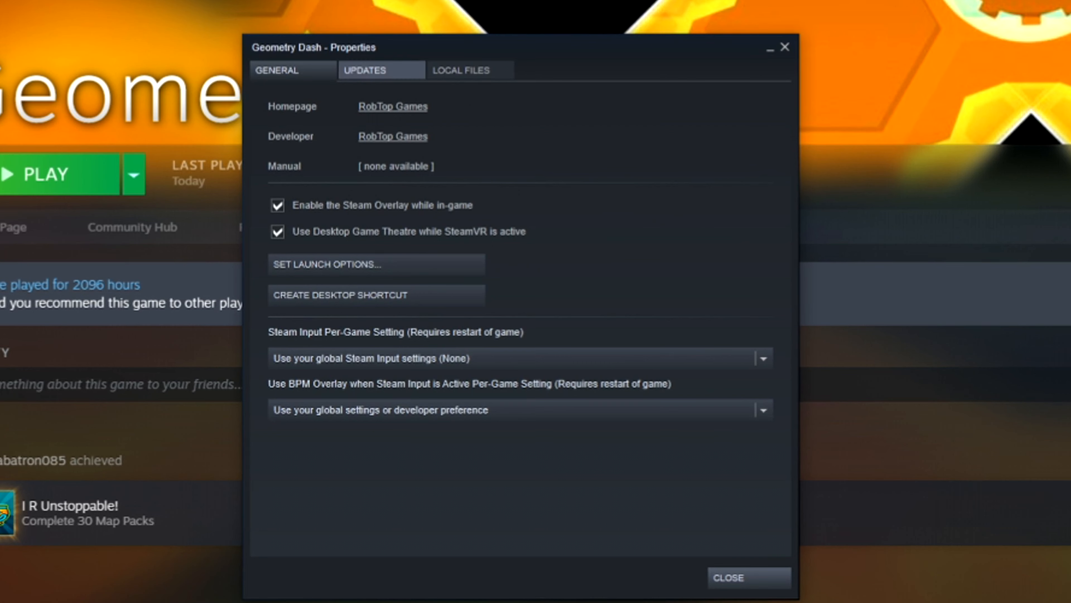
{"action": "mouse_move", "coordinate": [470, 70]}
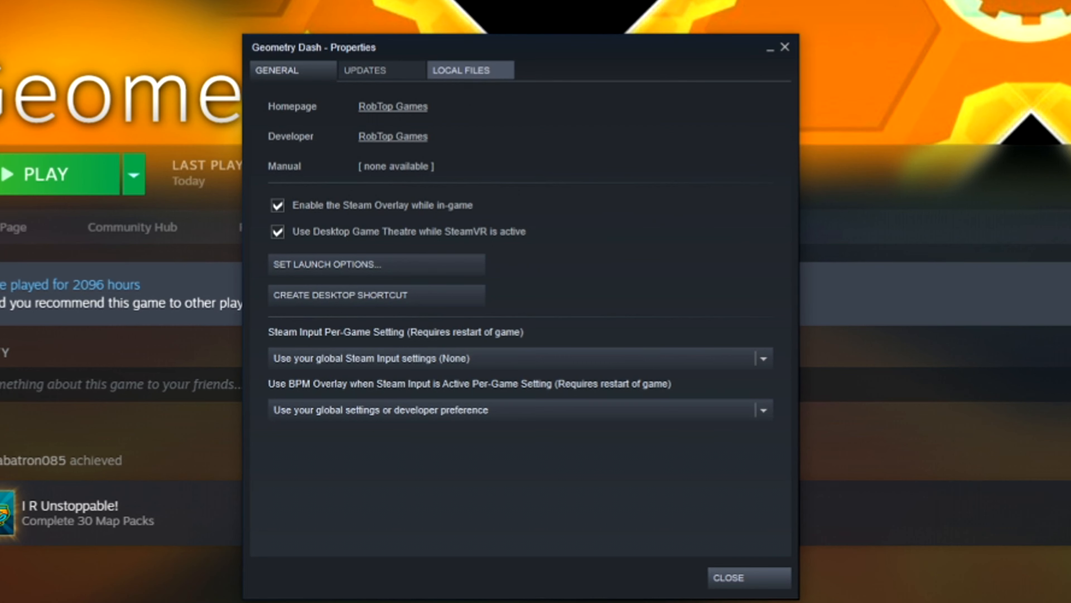
{"action": "left_click", "coordinate": [469, 70]}
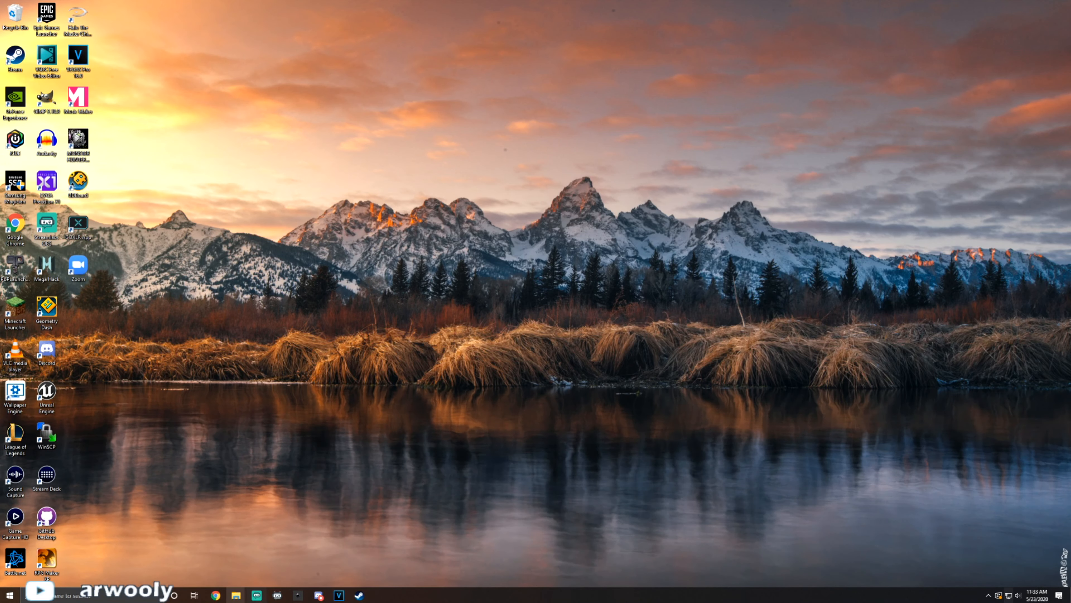
Reopen File Explorer and navigate Local Disk C > Program Files (x86) > Steam > steamapps toward the Geometry Dash folder
{"action": "right_click", "coordinate": [235, 594]}
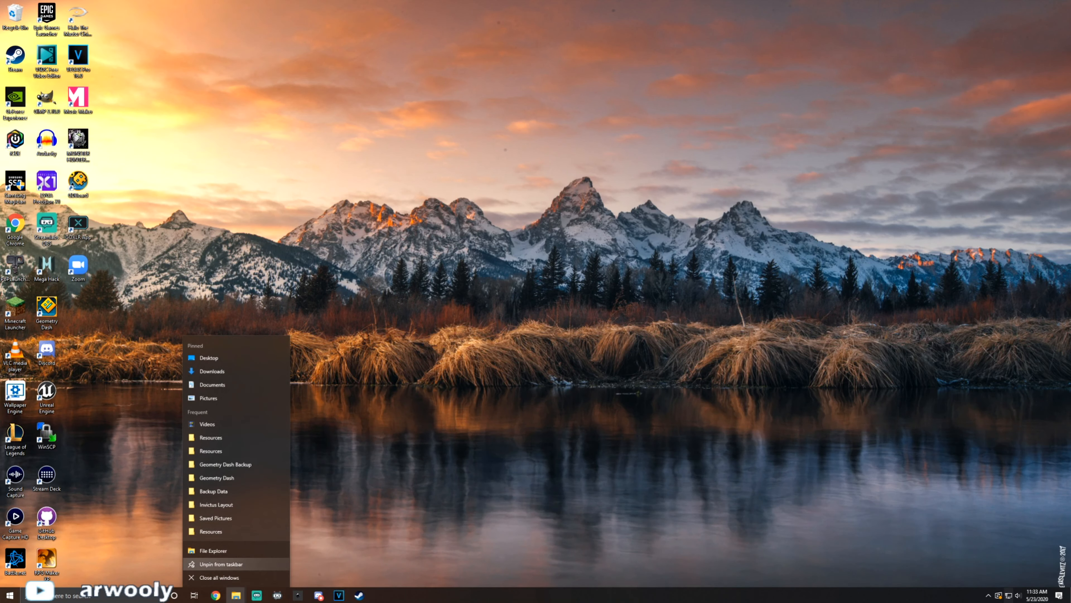
{"action": "left_click", "coordinate": [212, 550]}
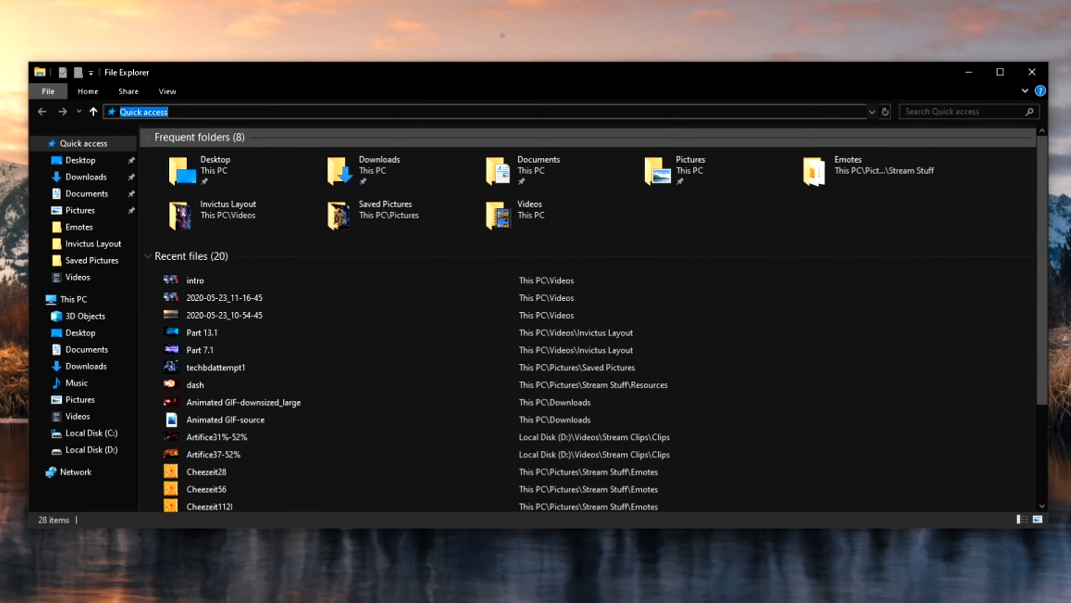
{"action": "left_click", "coordinate": [87, 431]}
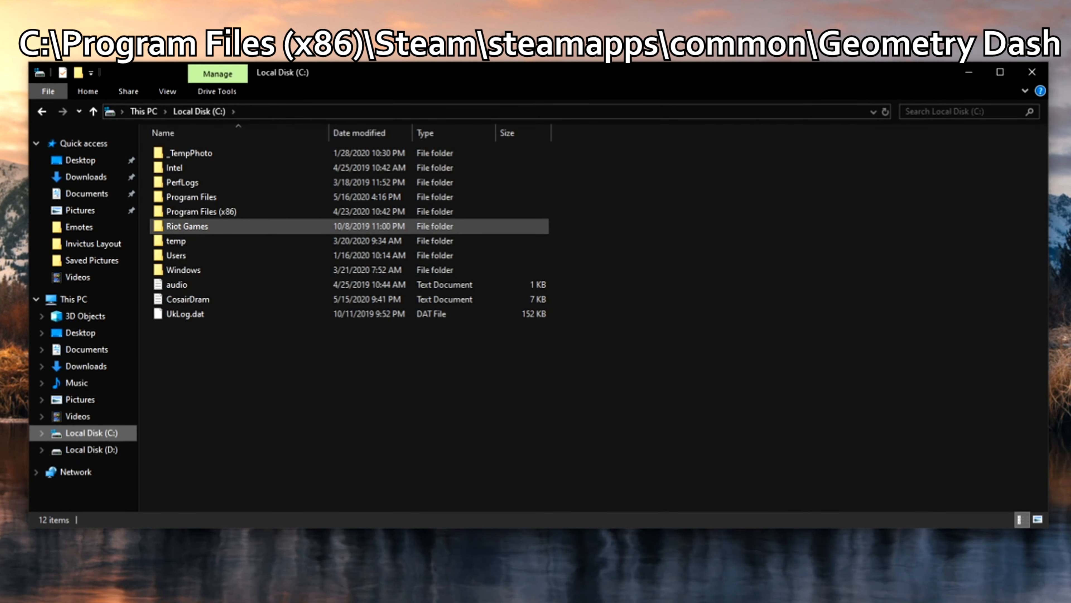
{"action": "mouse_move", "coordinate": [200, 211]}
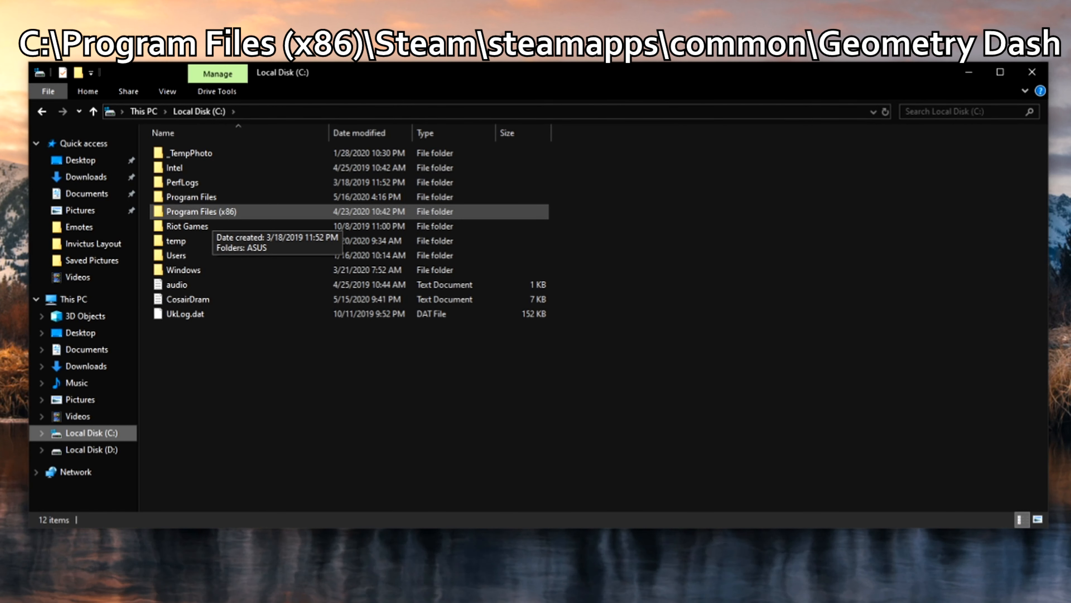
{"action": "double_click", "coordinate": [191, 210]}
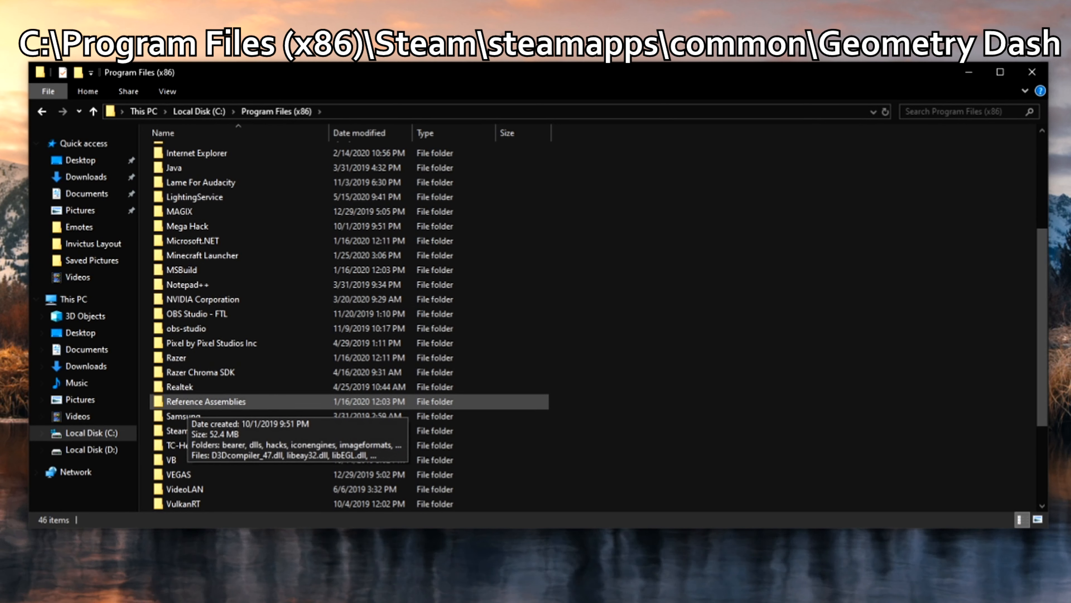
{"action": "double_click", "coordinate": [180, 429]}
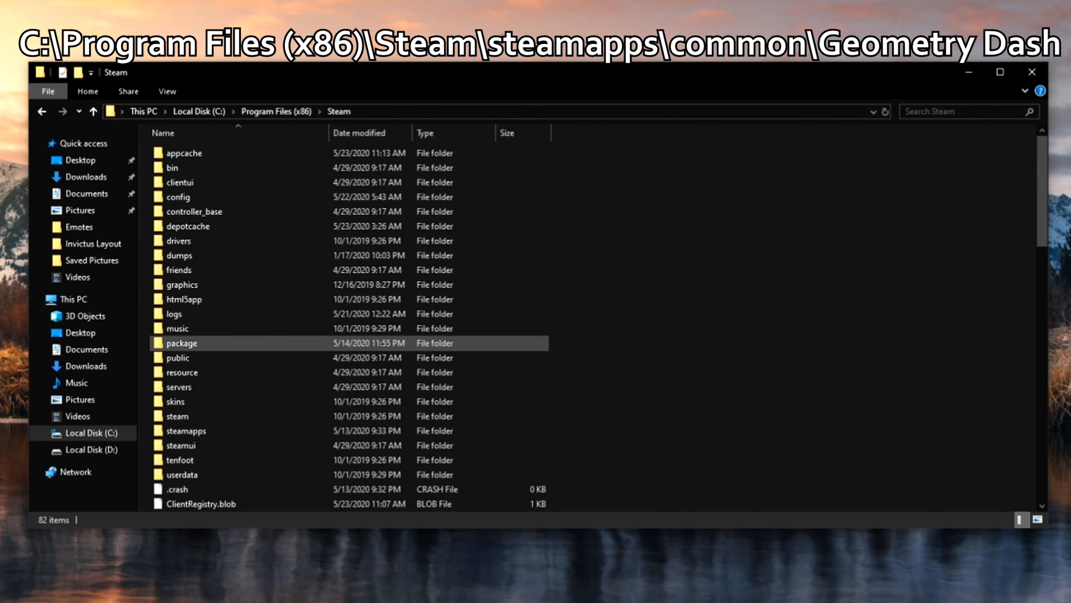
{"action": "double_click", "coordinate": [186, 430]}
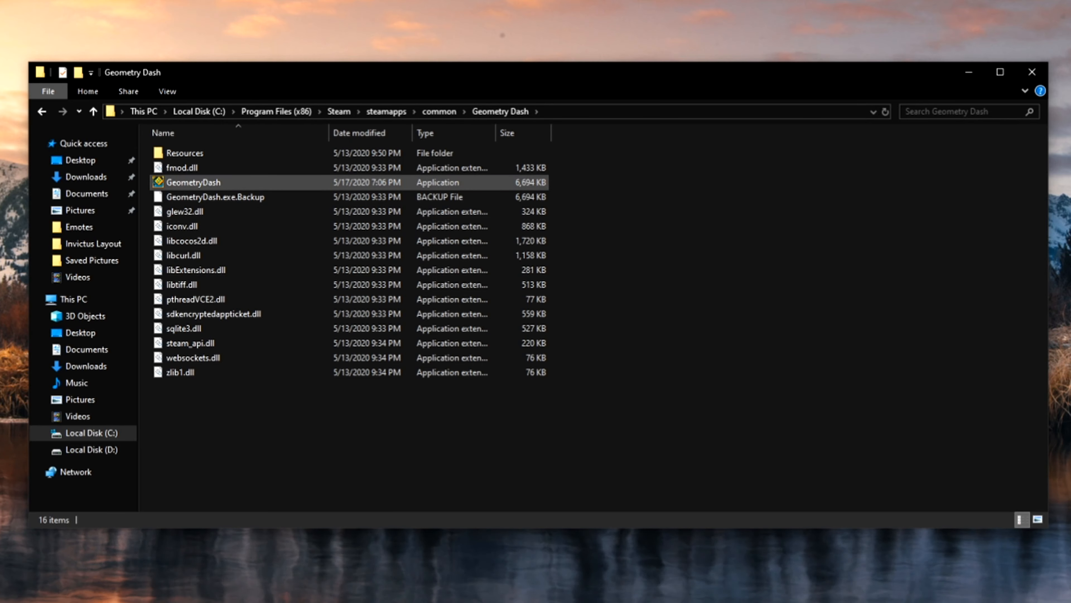
In GeometryDash.exe's properties, enable compatibility mode set to Windows 7
{"action": "right_click", "coordinate": [193, 182]}
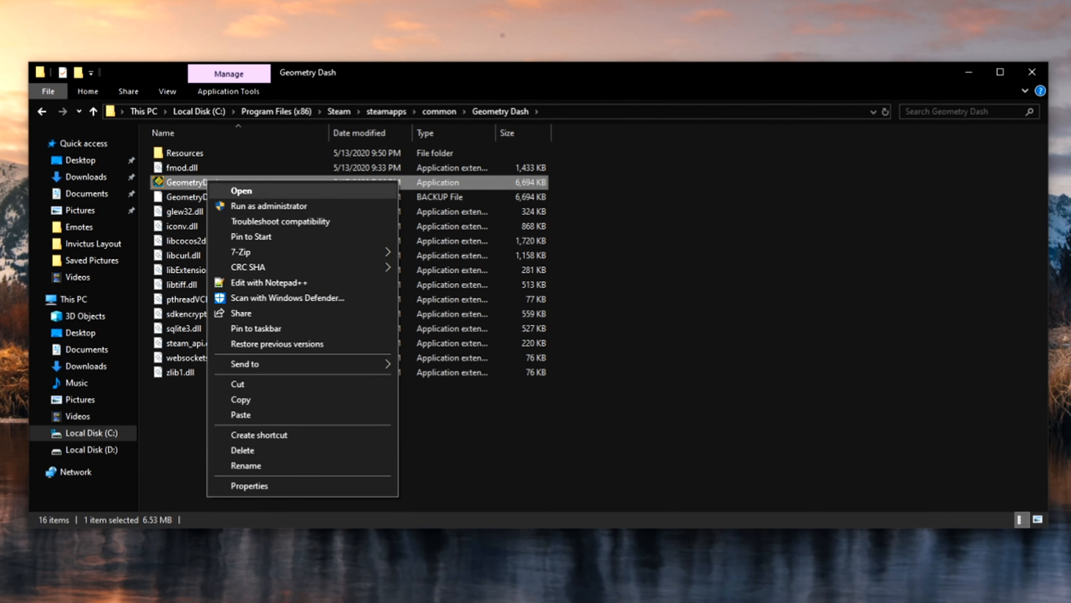
{"action": "left_click", "coordinate": [249, 485]}
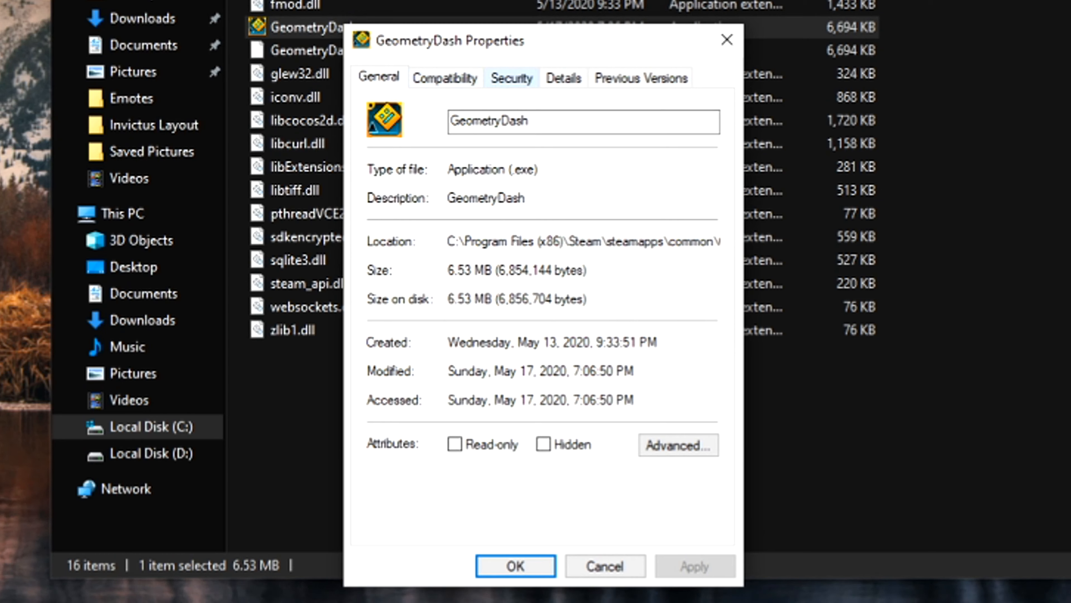
{"action": "left_click", "coordinate": [444, 77]}
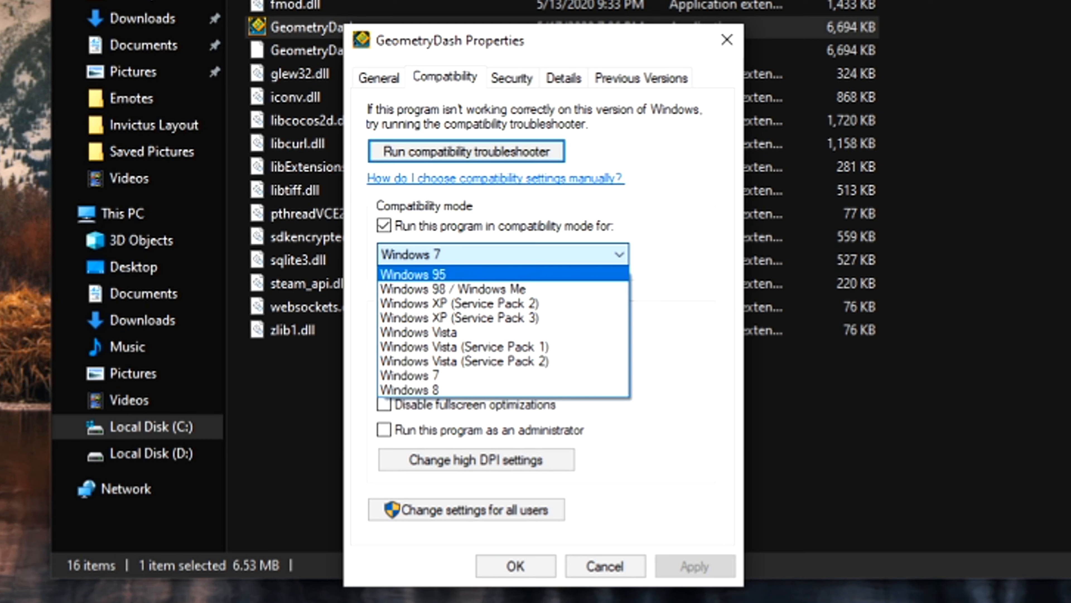
{"action": "mouse_move", "coordinate": [453, 289]}
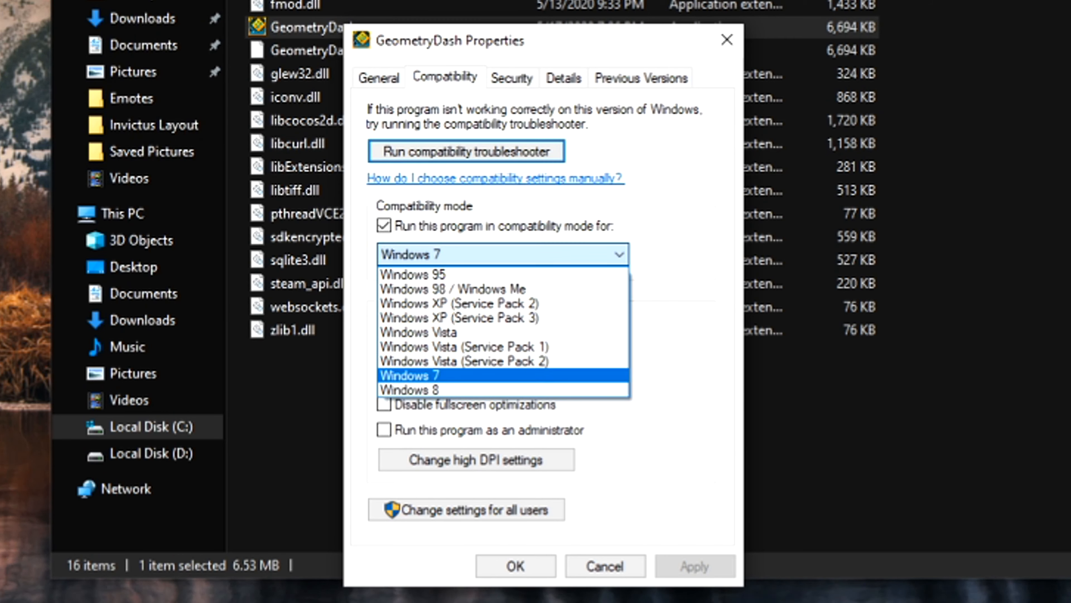
{"action": "left_click", "coordinate": [408, 375]}
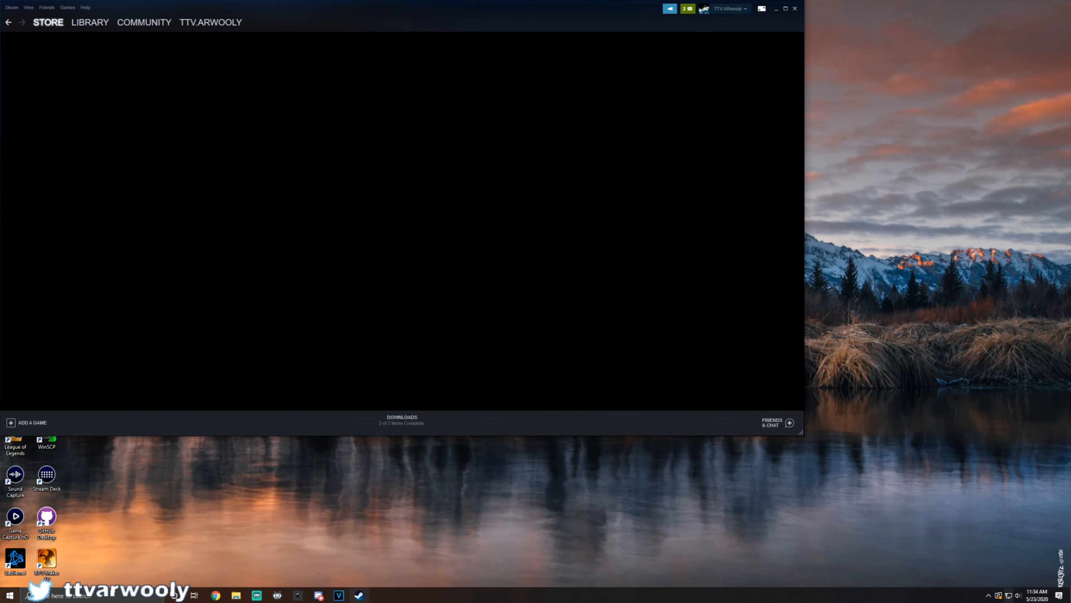
From the Steam library, open Geometry Dash's Properties dialog again
{"action": "left_click", "coordinate": [90, 22]}
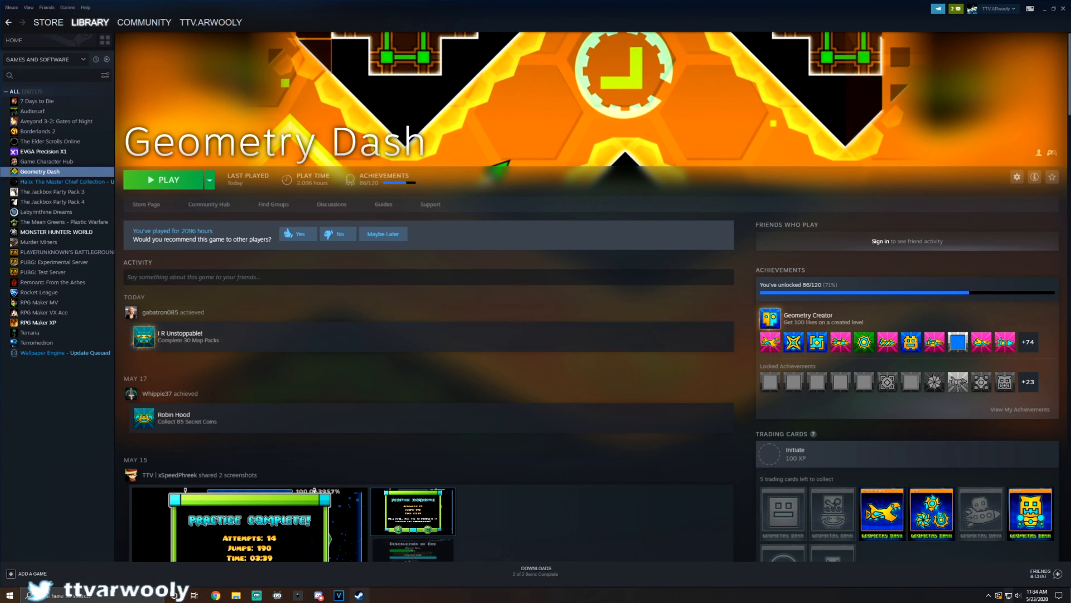
{"action": "right_click", "coordinate": [39, 171]}
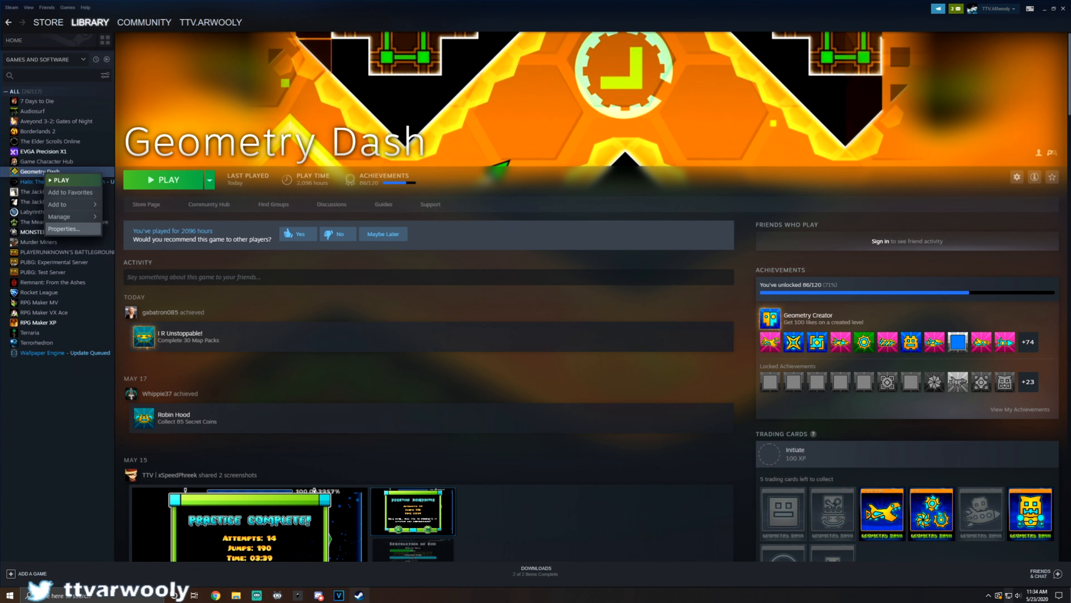
{"action": "left_click", "coordinate": [63, 229]}
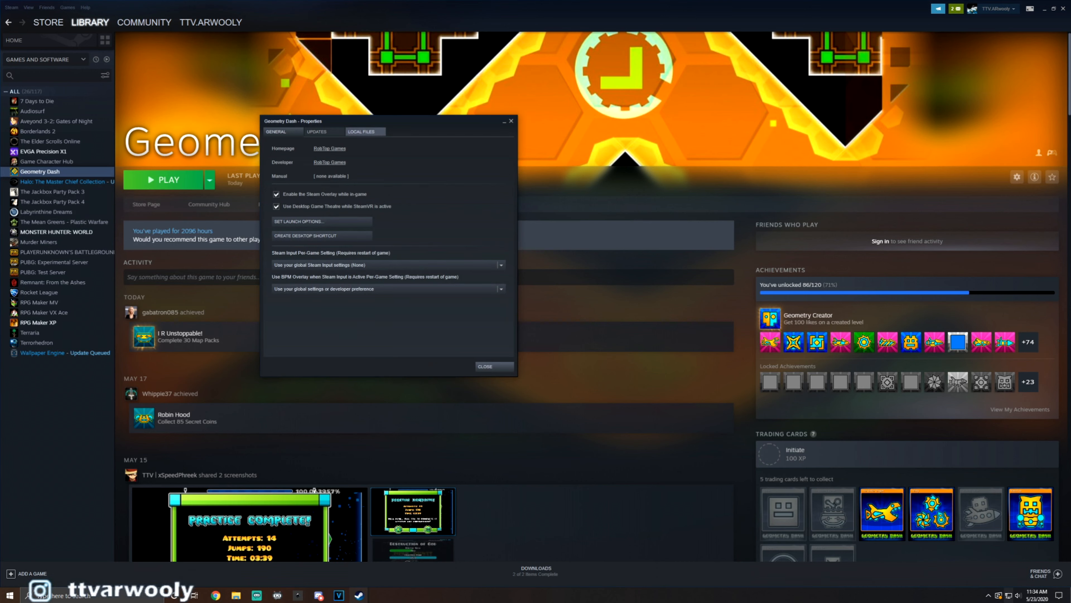
{"action": "left_click", "coordinate": [365, 132]}
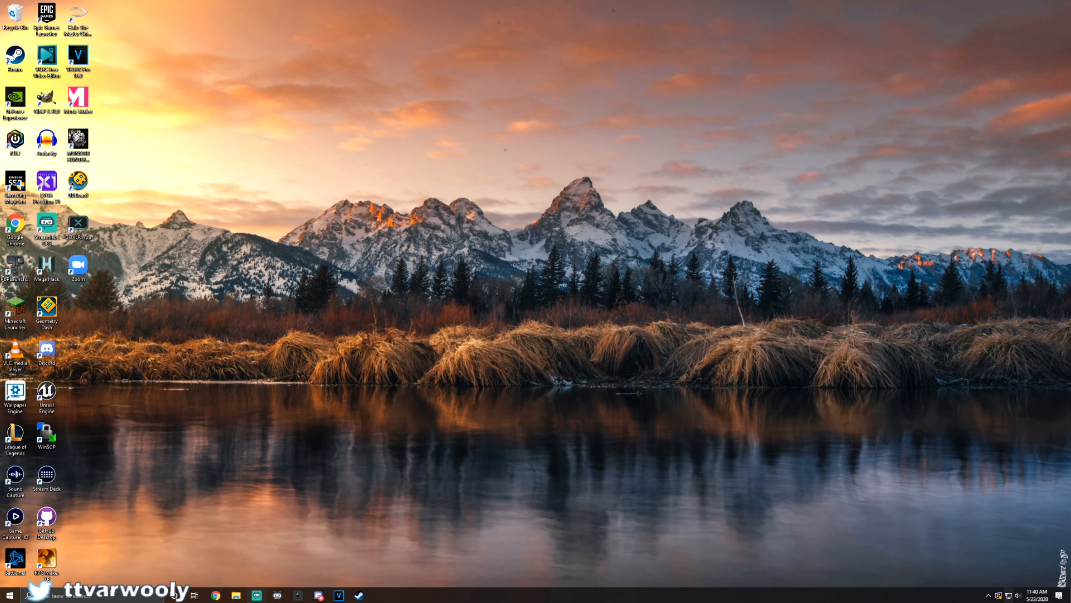
{"action": "left_click", "coordinate": [235, 596]}
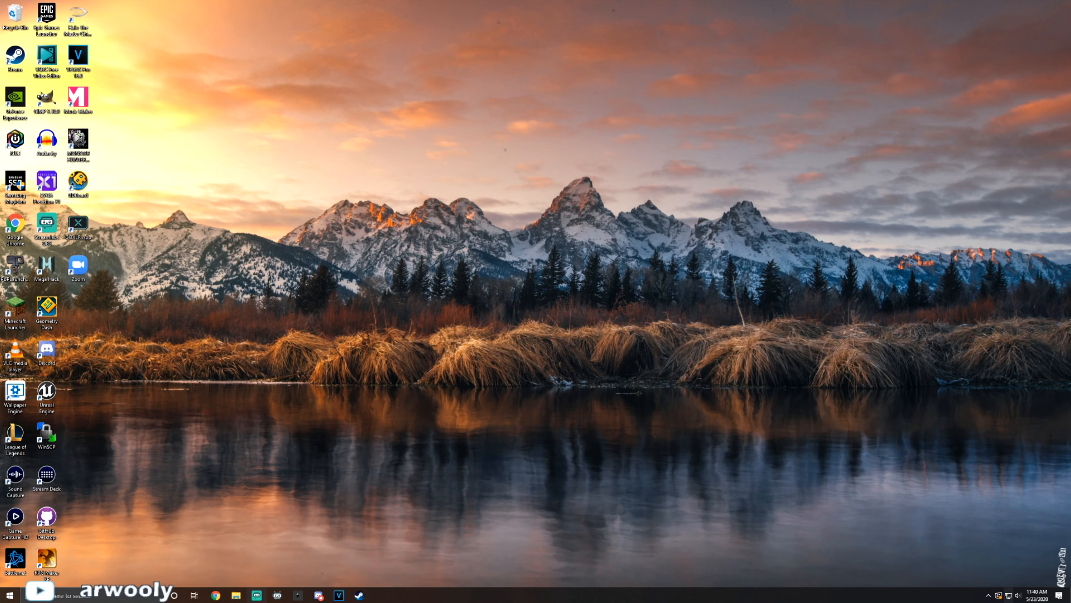
Reopen File Explorer, jump to %appdata%, then into AppData\Local\GeometryDash and scroll through the song files
{"action": "left_click", "coordinate": [236, 596]}
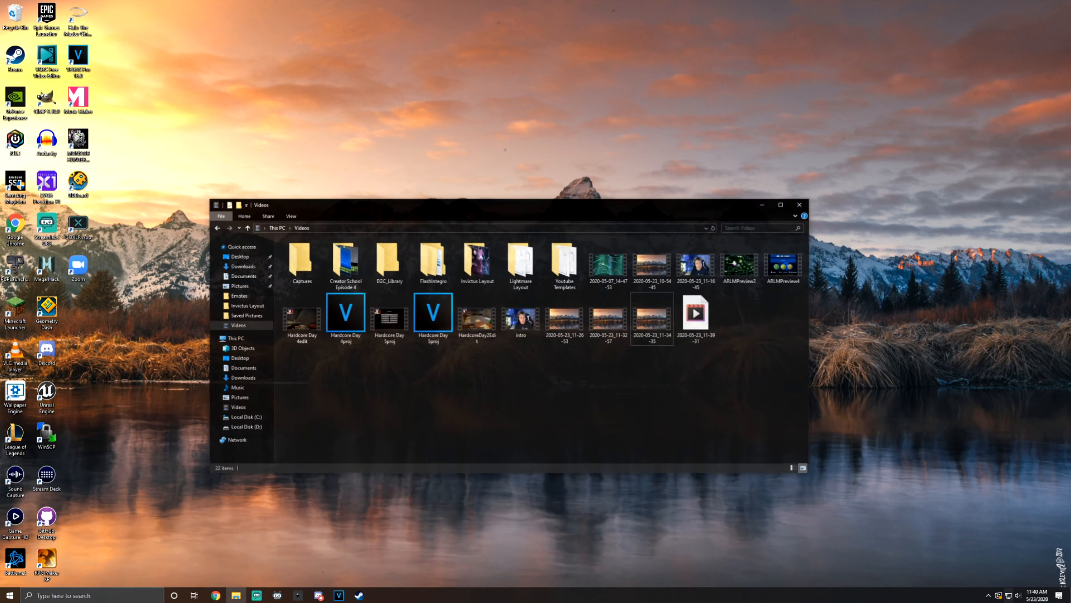
{"action": "left_click", "coordinate": [781, 205]}
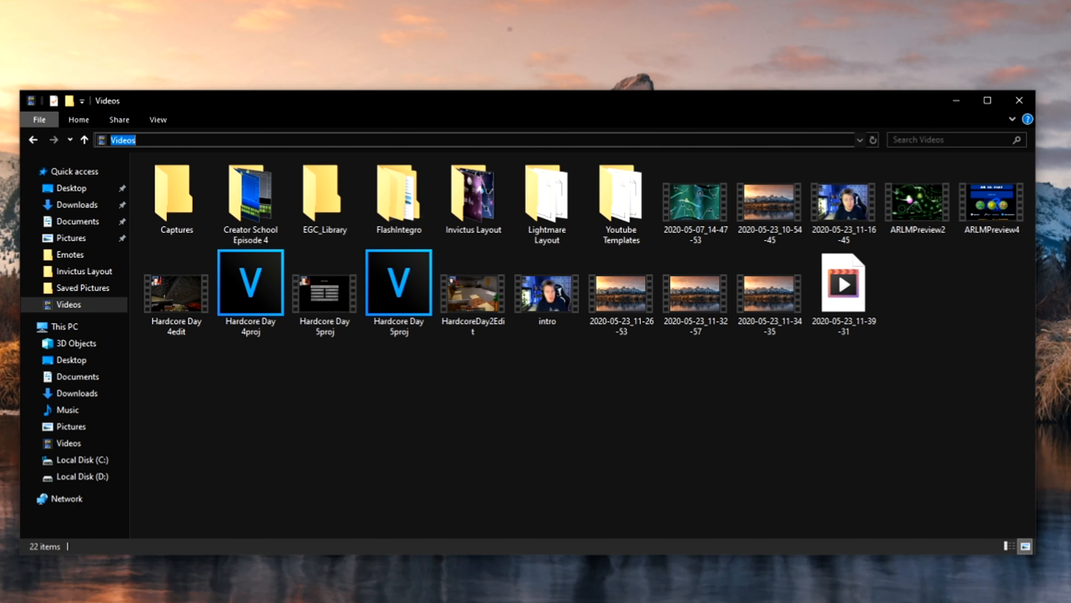
{"action": "type", "text": "%ap"}
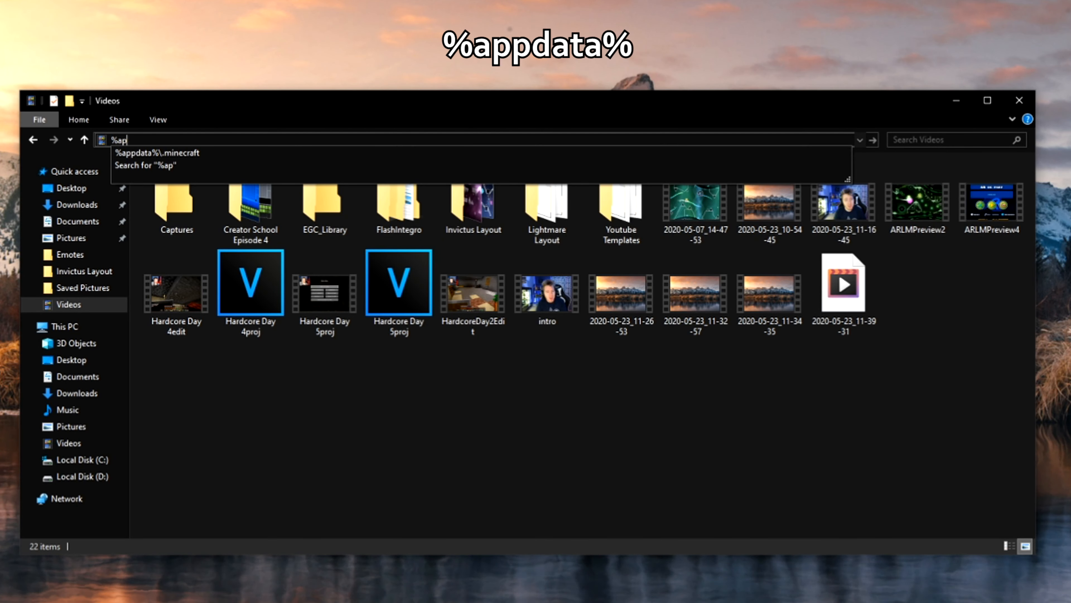
{"action": "type", "text": "p"}
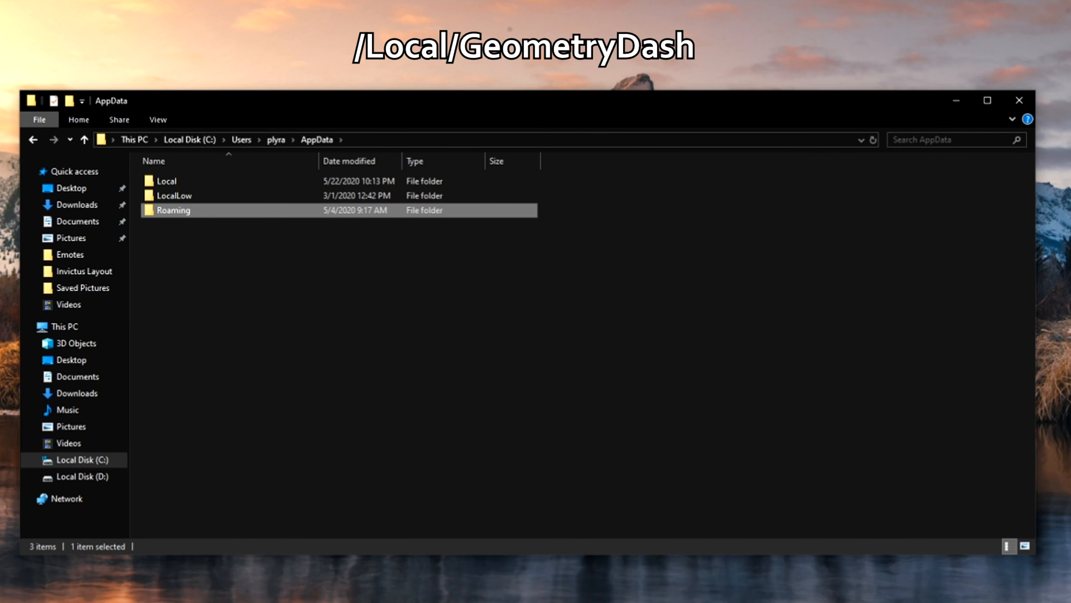
{"action": "double_click", "coordinate": [166, 180]}
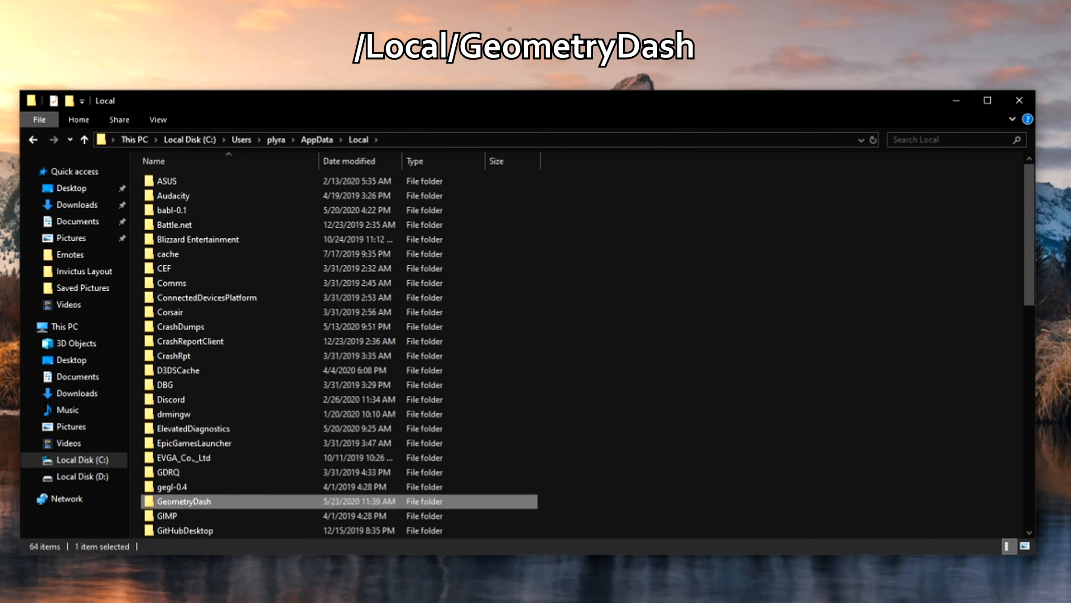
{"action": "double_click", "coordinate": [184, 501]}
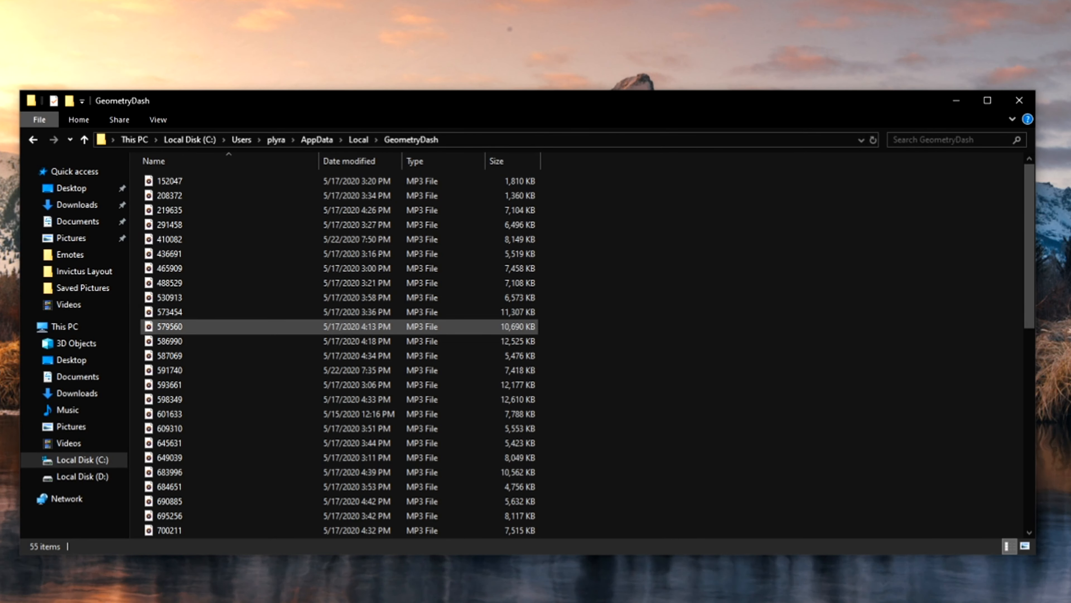
{"action": "scroll", "scroll_direction": "down", "scroll_amount": 3}
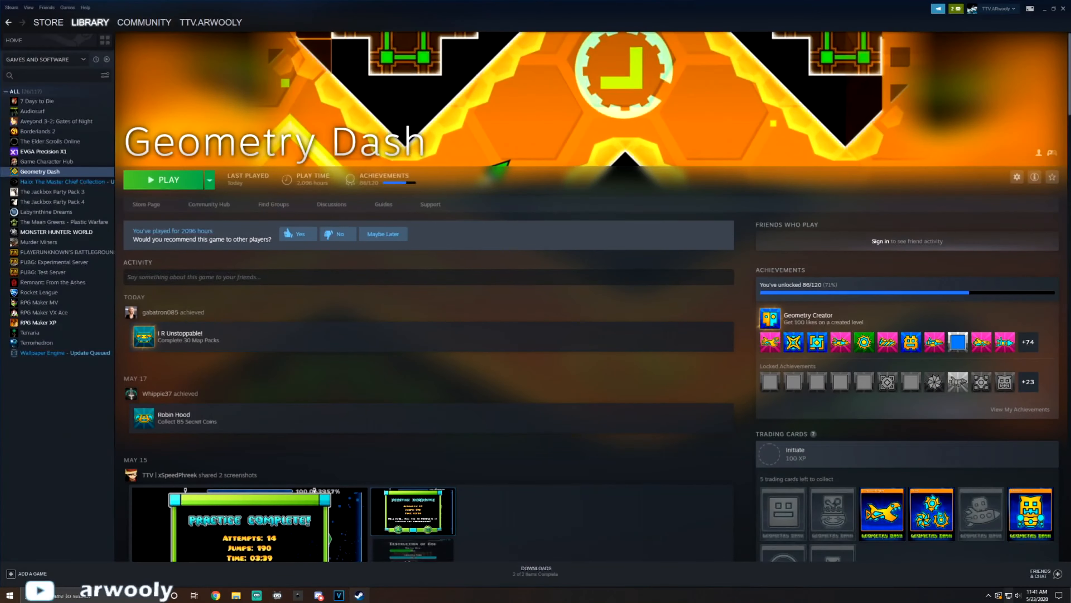
Launch Geometry Dash from its Steam library page via the PLAY button
{"action": "left_click", "coordinate": [167, 180]}
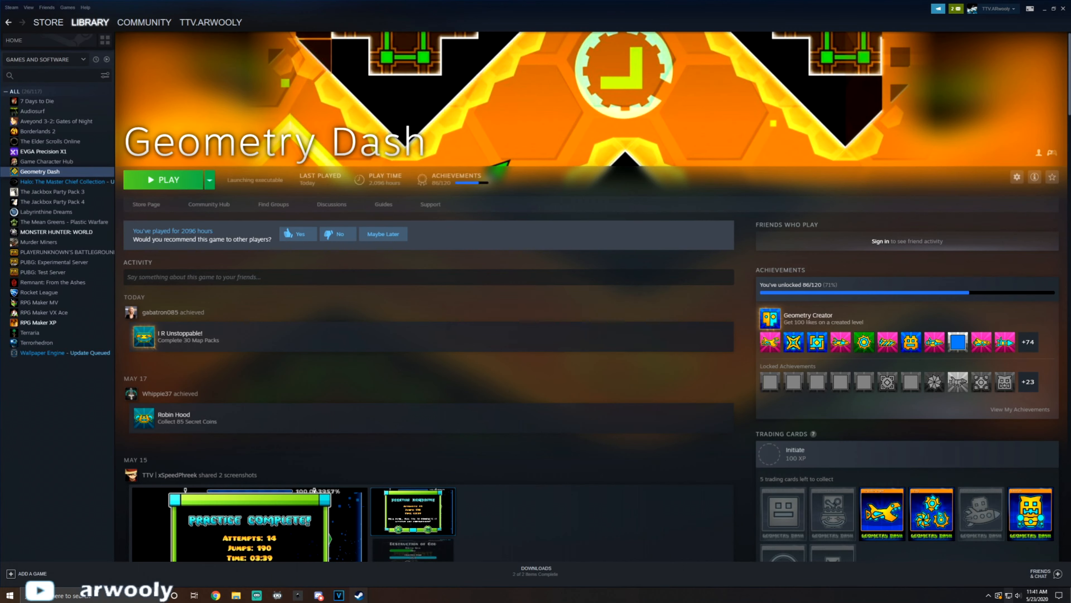
{"action": "left_click", "coordinate": [164, 180]}
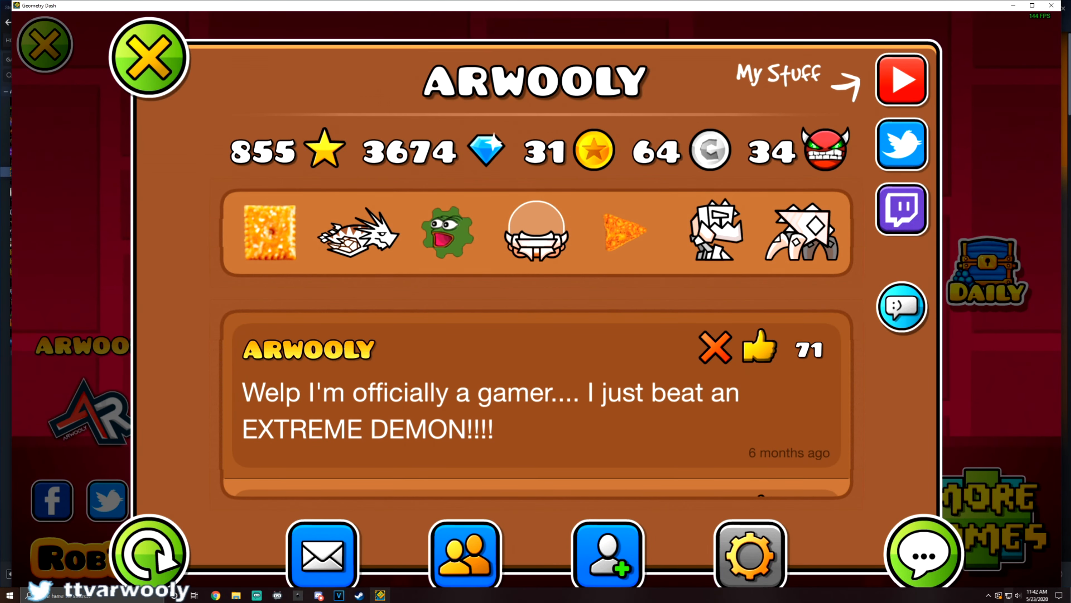
Close the player profile page after confirming its stats are intact
{"action": "left_click", "coordinate": [147, 56]}
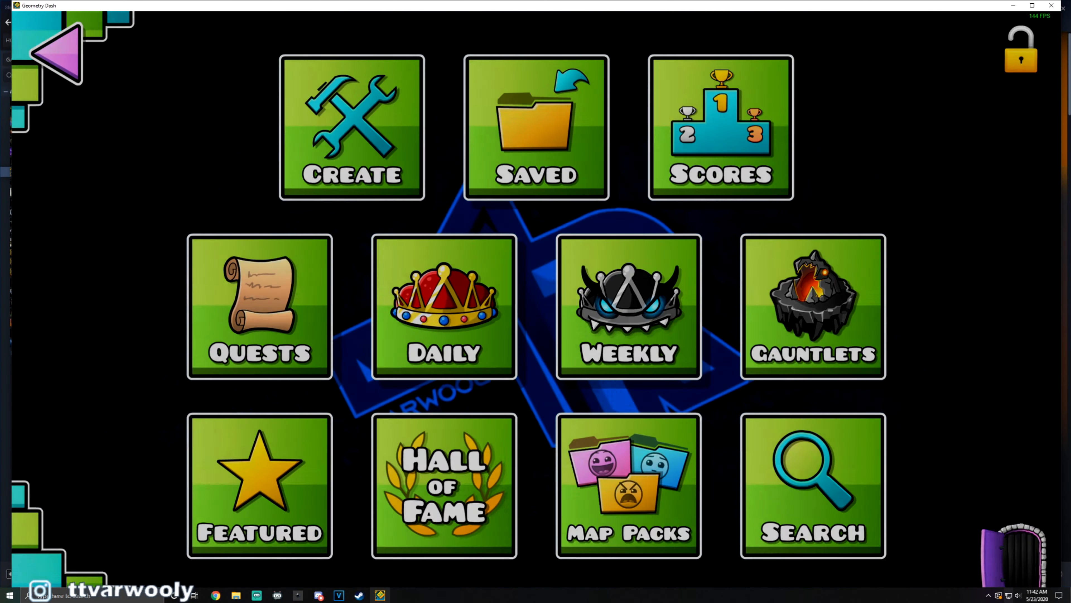
View the created-levels list and page forward to confirm all 87 levels remain
{"action": "left_click", "coordinate": [351, 127]}
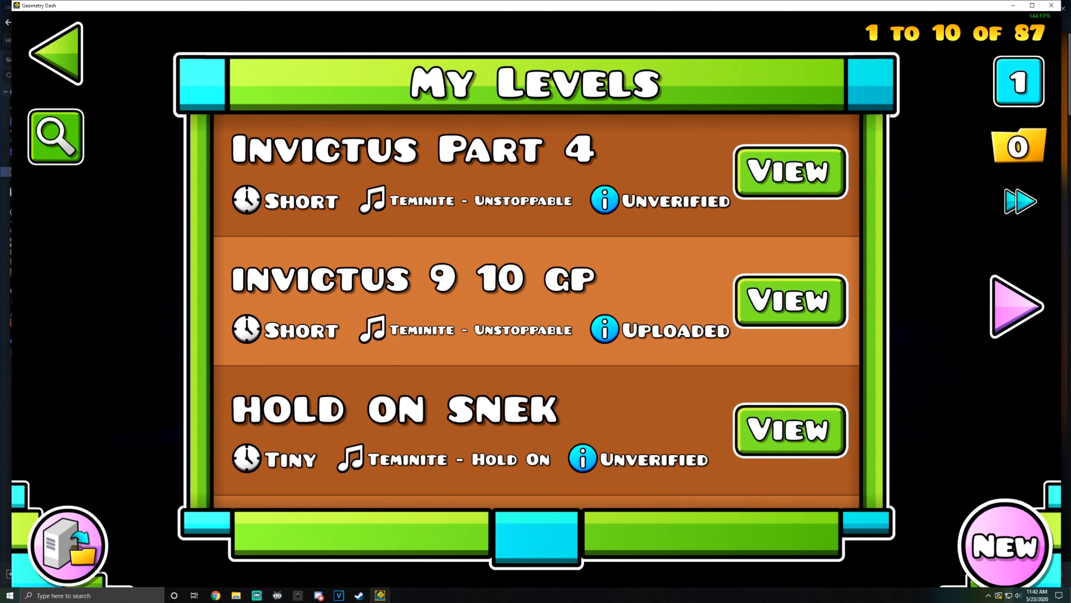
{"action": "left_click", "coordinate": [1018, 307]}
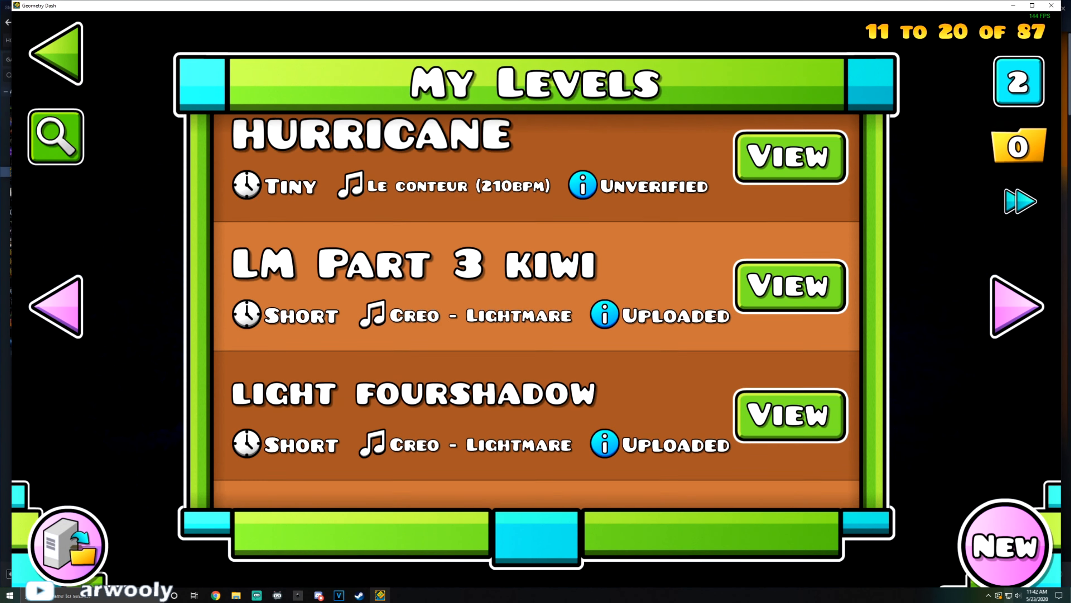
{"action": "left_click", "coordinate": [1017, 304]}
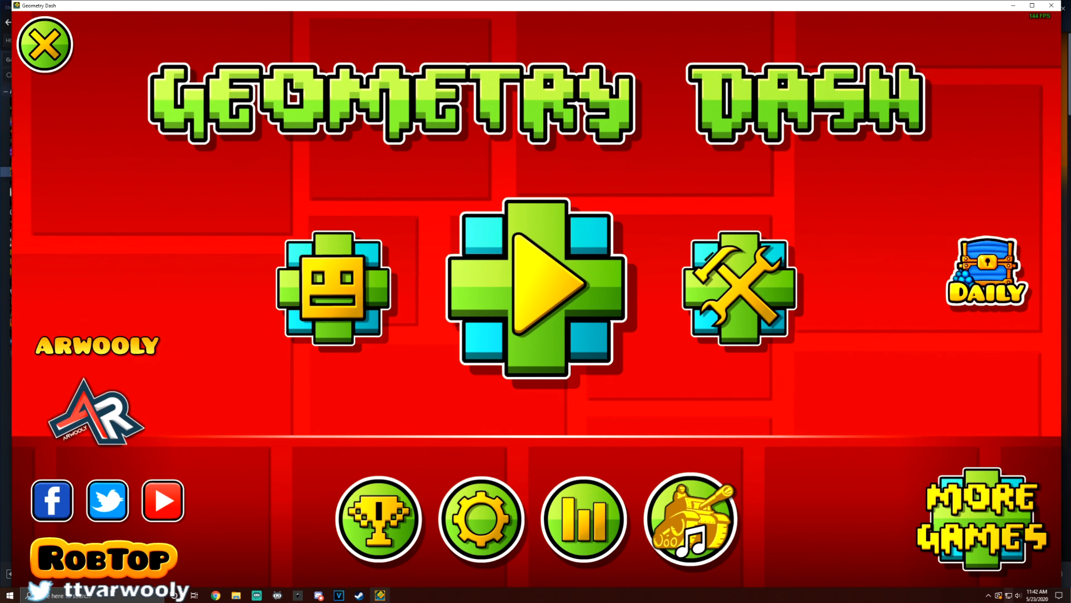
Return from the levels list back toward the main title menu
{"action": "left_click", "coordinate": [481, 518]}
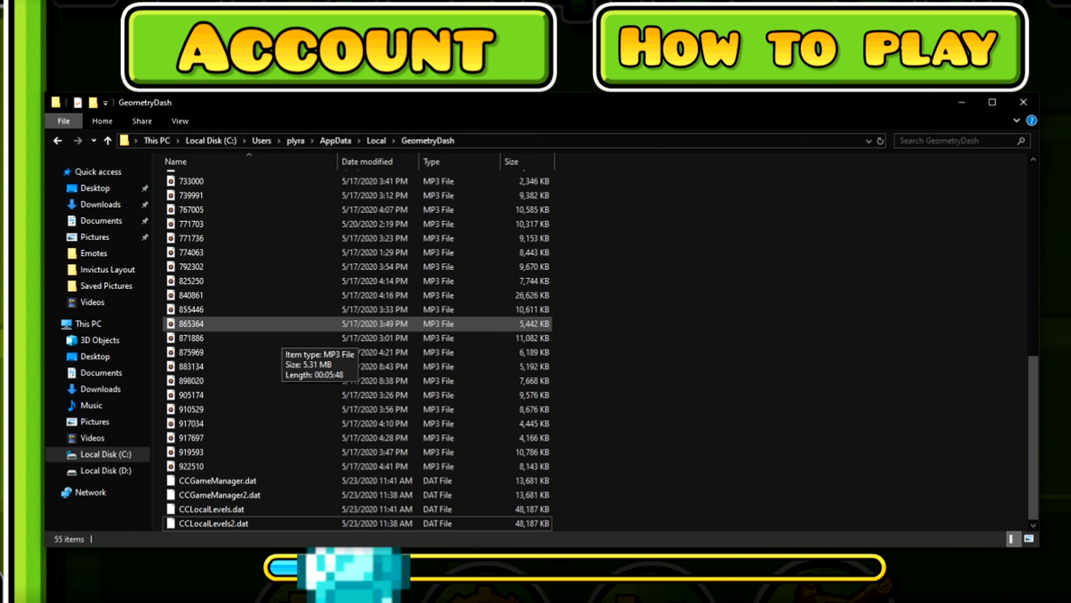
Select CCGameManager.dat and CCLocalLevels.dat to confirm fresh 11:41 AM timestamps
{"action": "left_click", "coordinate": [218, 481]}
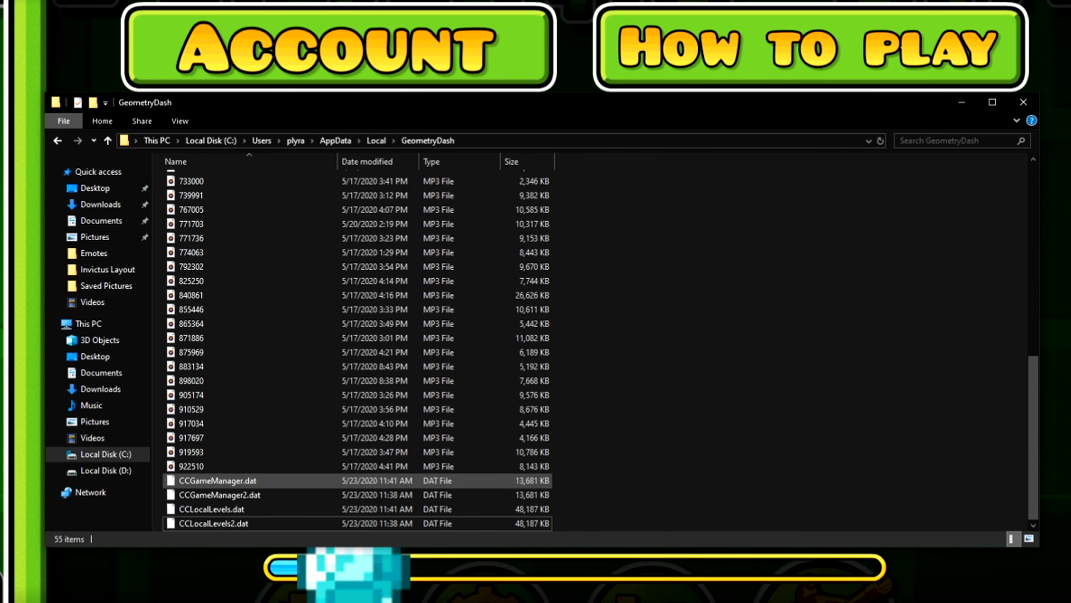
{"action": "mouse_move", "coordinate": [212, 509]}
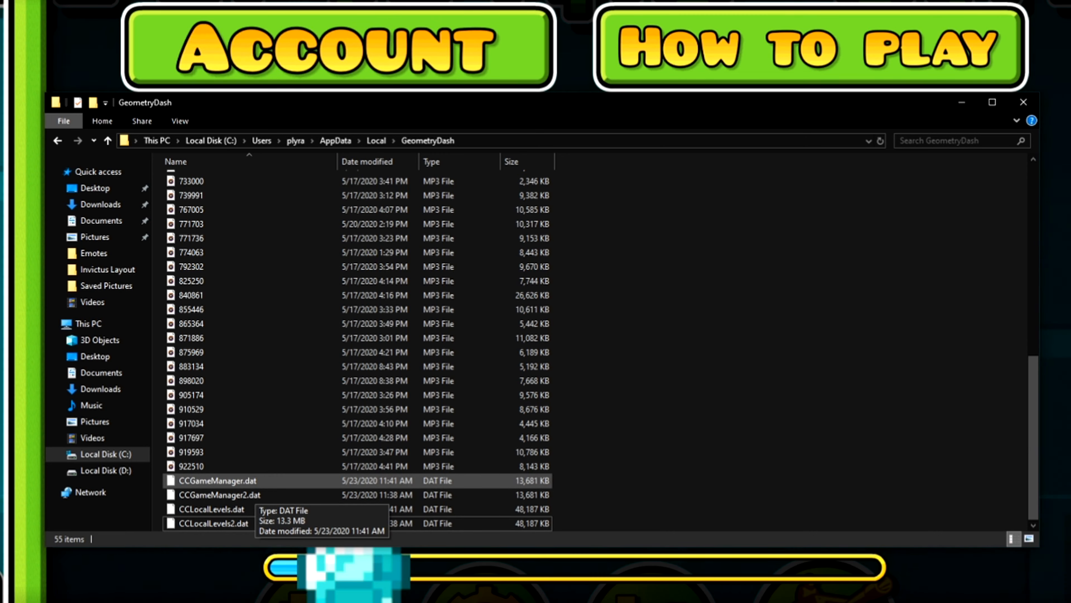
{"action": "left_click", "coordinate": [191, 451]}
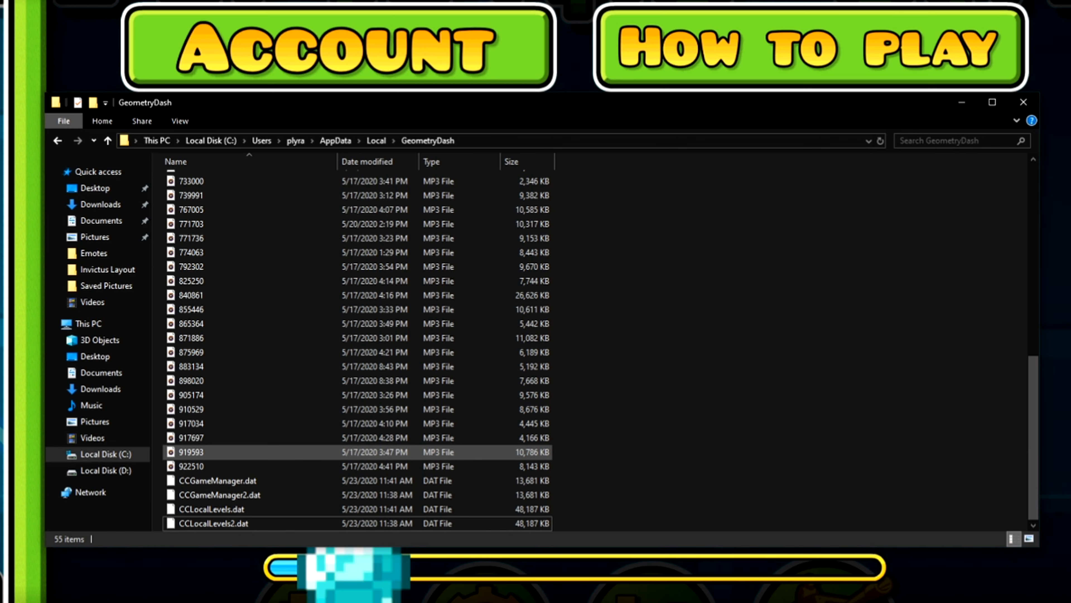